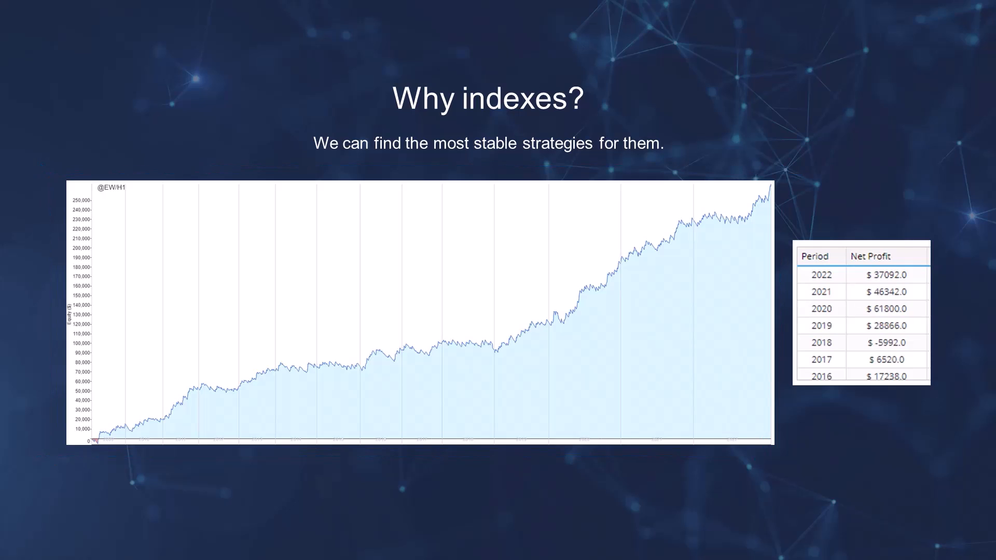
Step: Advance past the Why indexes slide toward the algo course signup page in Chrome
{"action": "left_click", "coordinate": [104, 429]}
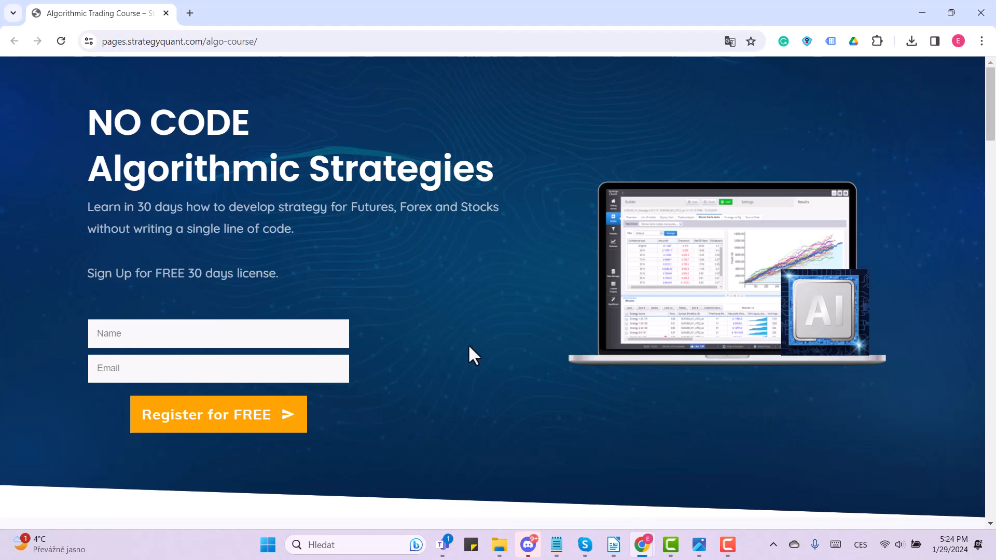
{"action": "scroll", "scroll_direction": "down", "scroll_amount": 3}
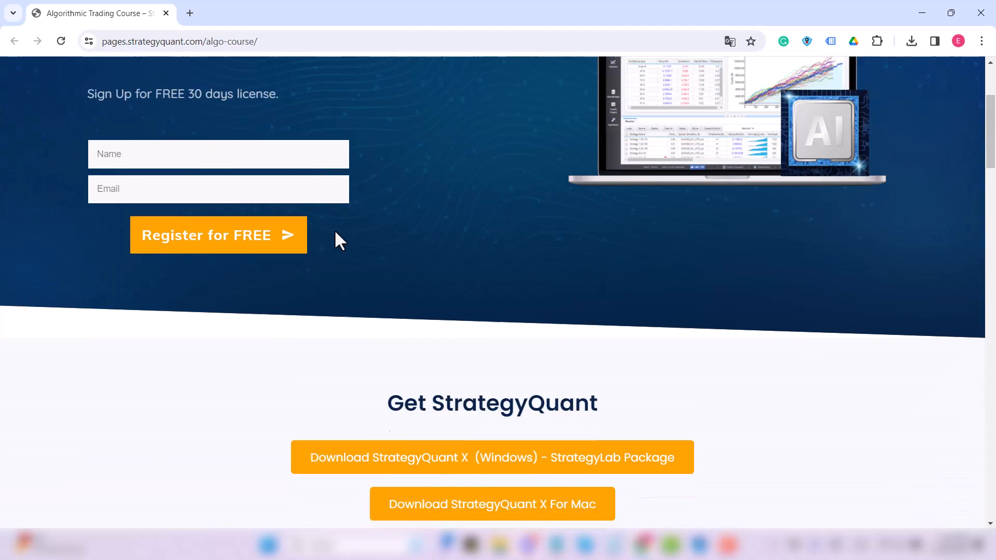
{"action": "scroll", "scroll_direction": "down", "scroll_amount": 3}
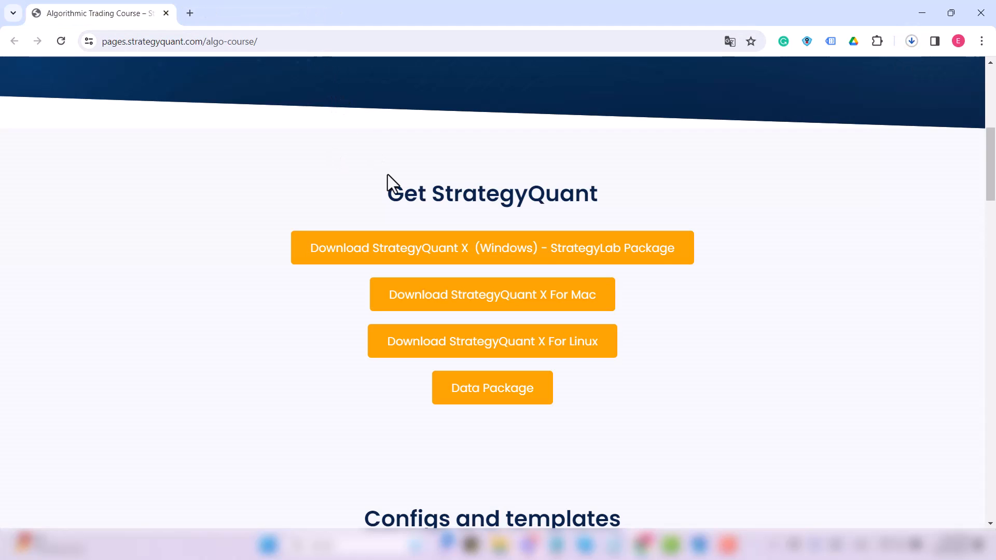
{"action": "mouse_move", "coordinate": [930, 56]}
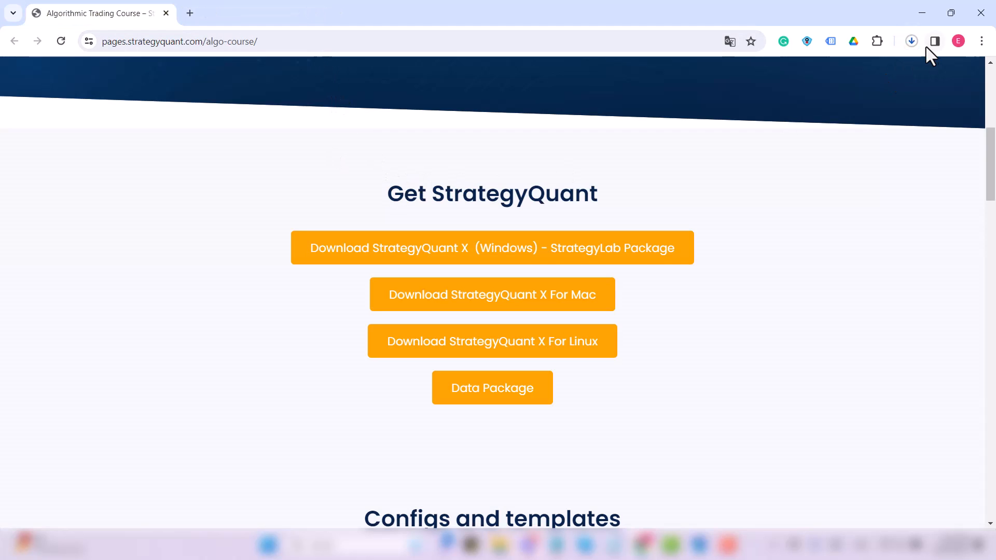
{"action": "left_click", "coordinate": [910, 40]}
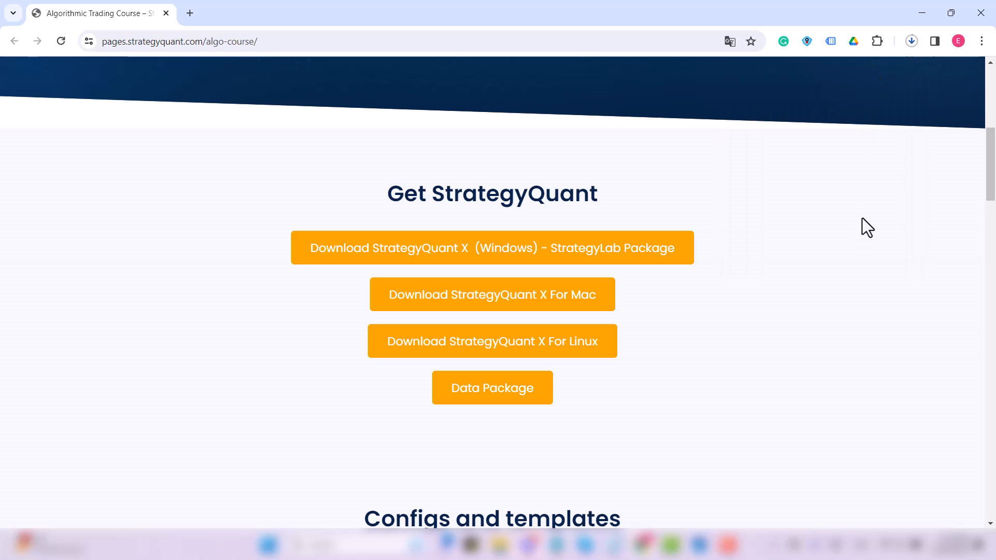
{"action": "mouse_move", "coordinate": [862, 231]}
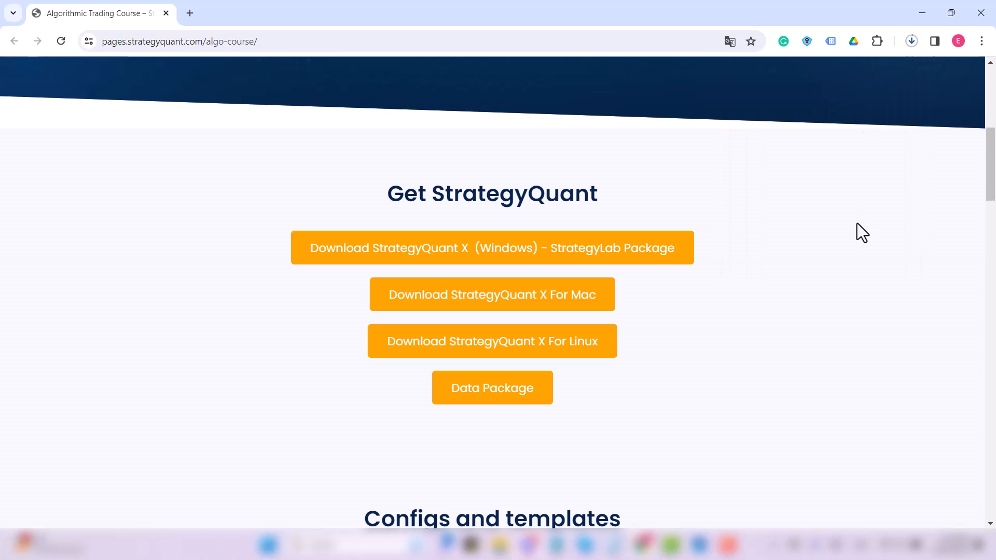
{"action": "mouse_move", "coordinate": [880, 213]}
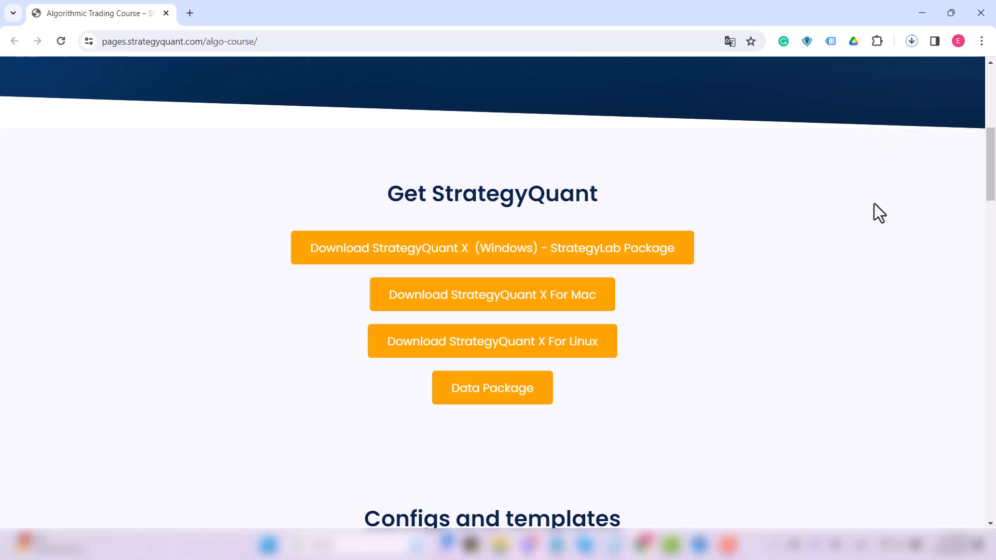
{"action": "mouse_move", "coordinate": [895, 214]}
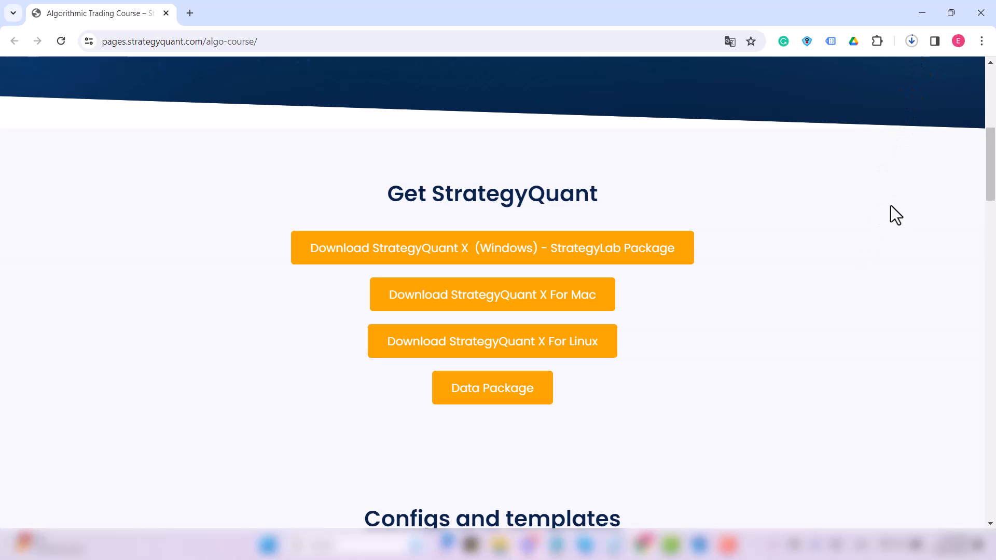
{"action": "scroll", "scroll_direction": "up", "scroll_amount": 3}
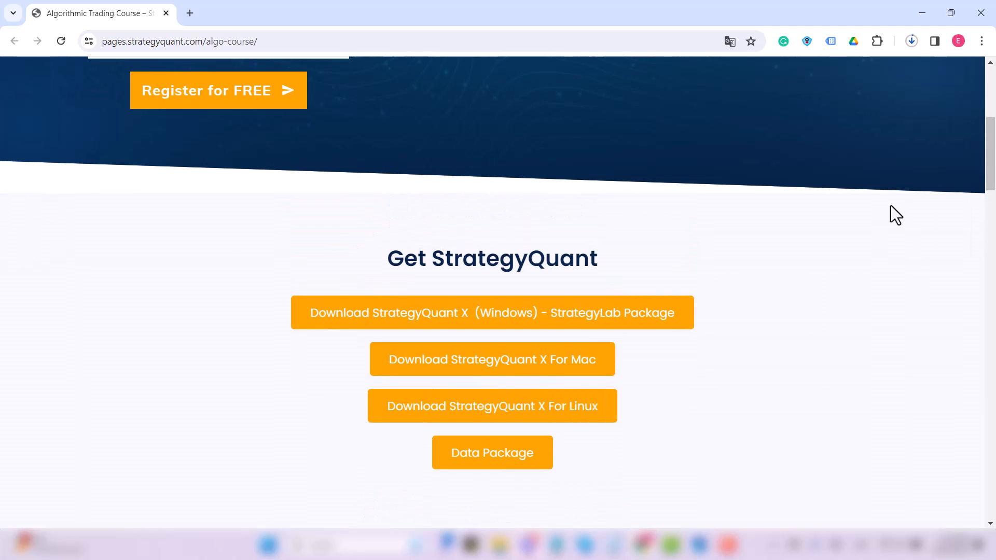
{"action": "scroll", "scroll_direction": "down", "scroll_amount": 3}
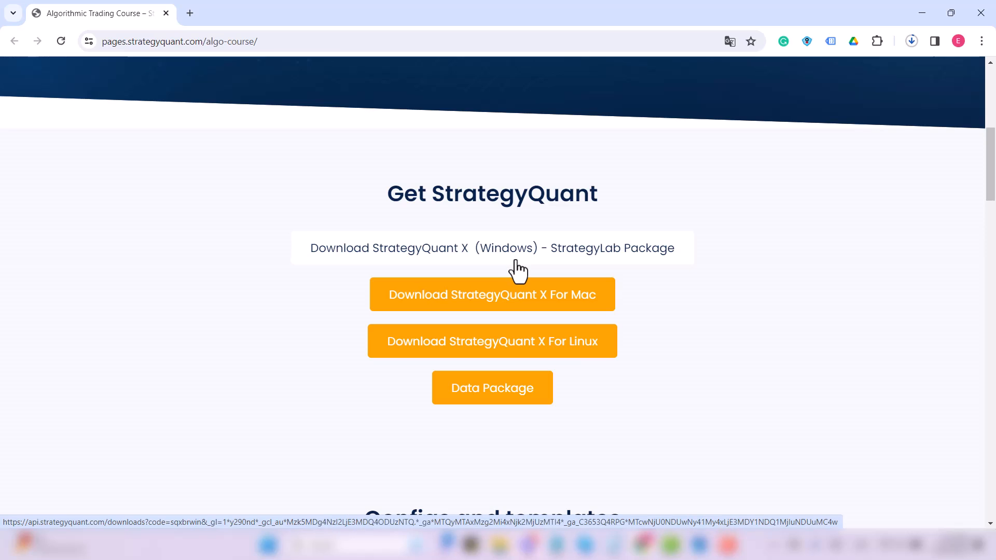
{"action": "mouse_move", "coordinate": [531, 352]}
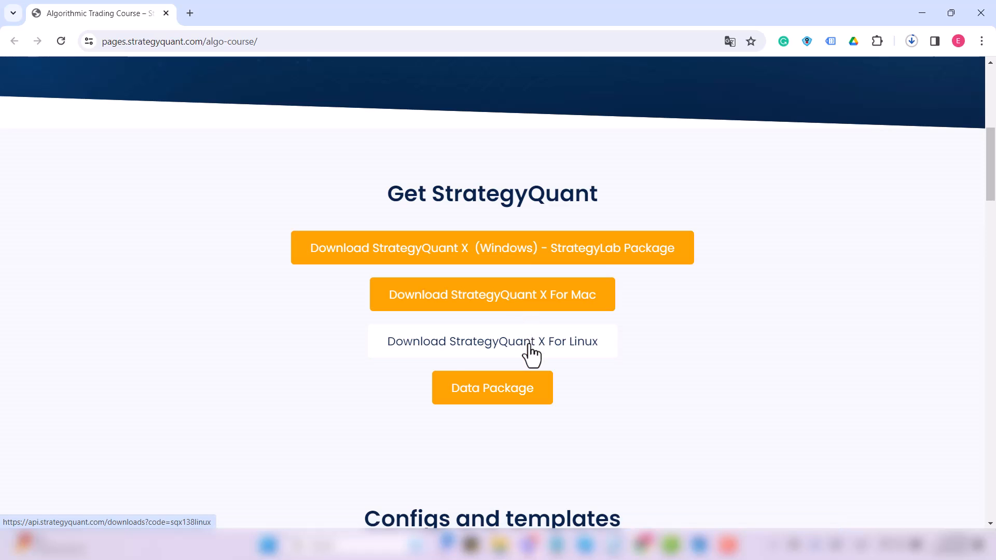
{"action": "mouse_move", "coordinate": [573, 354]}
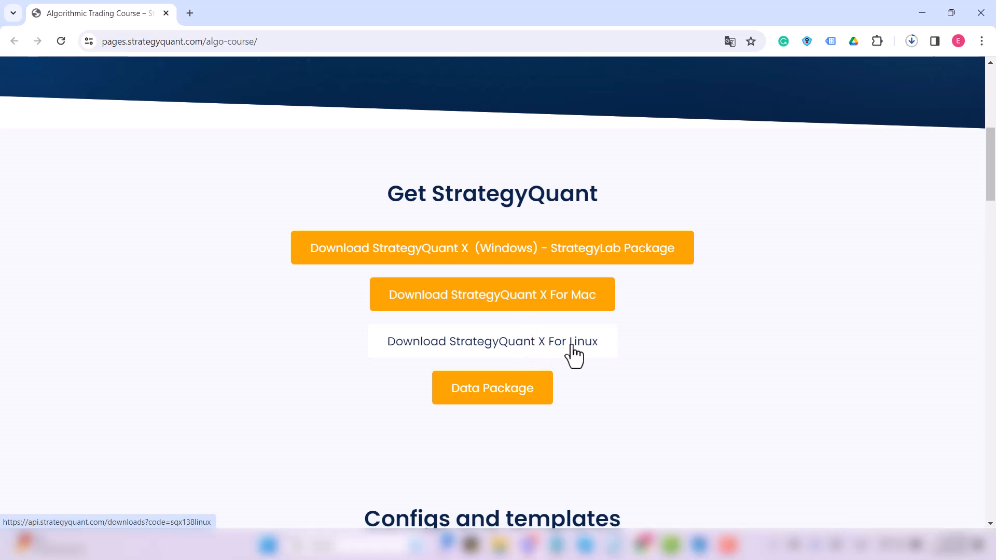
{"action": "mouse_move", "coordinate": [601, 353]}
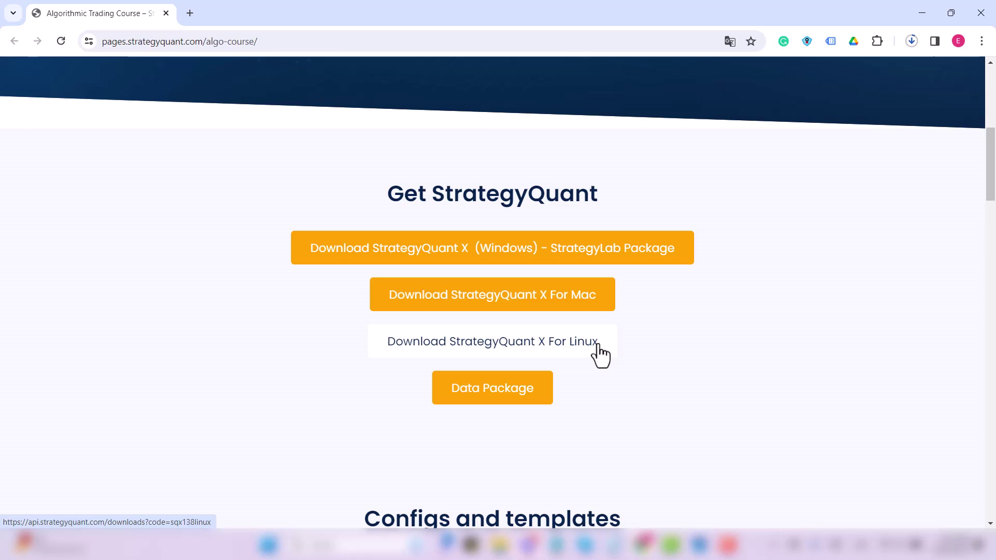
{"action": "mouse_move", "coordinate": [813, 286]}
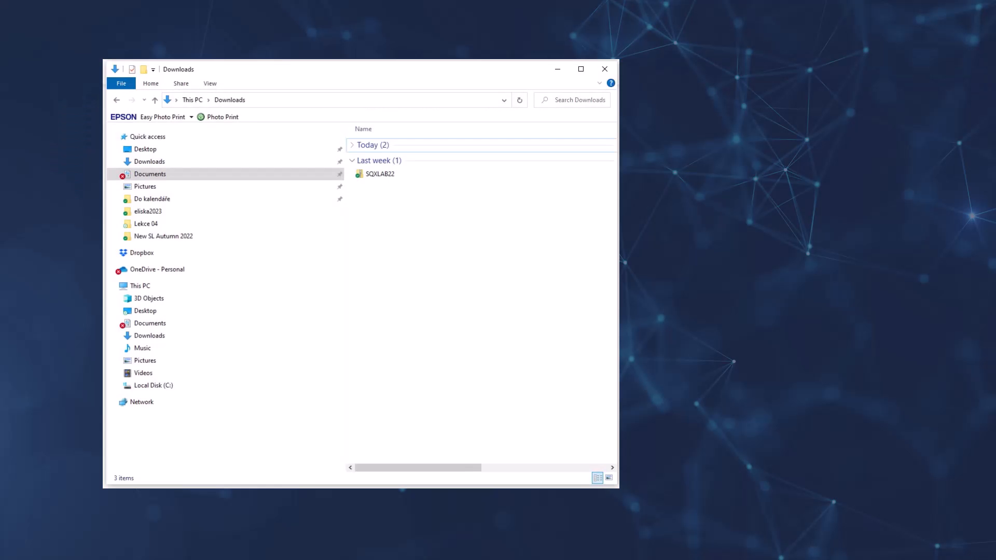
{"action": "mouse_move", "coordinate": [381, 174]}
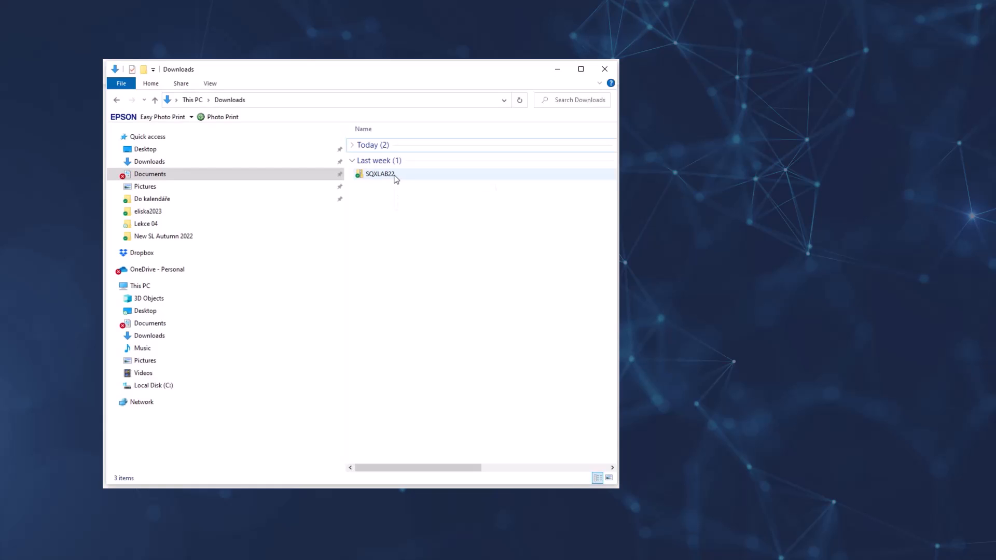
Step: Extract the SQXLAB22 archive, paste the StrategyQuantX folder onto the desktop and launch StrategyQuantX.exe
{"action": "right_click", "coordinate": [380, 174]}
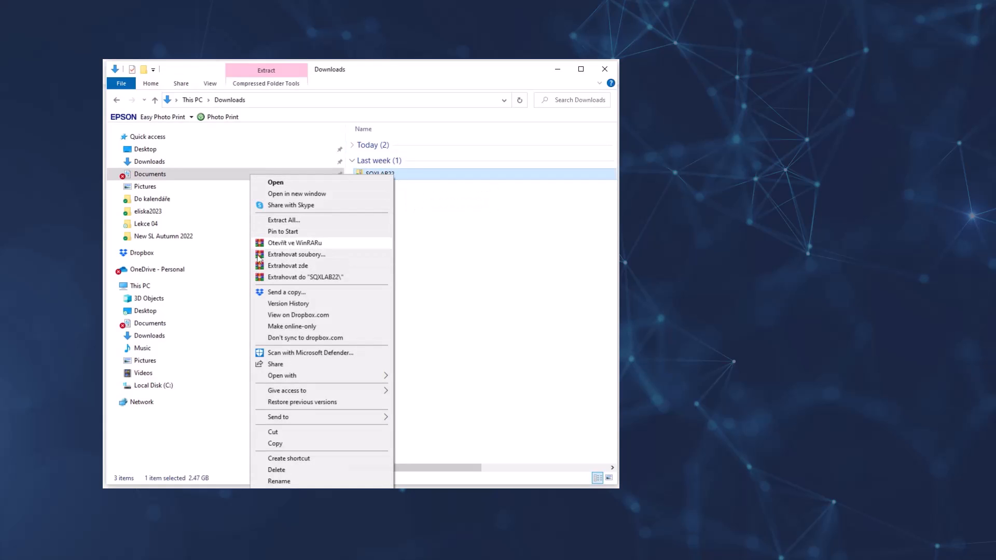
{"action": "mouse_move", "coordinate": [285, 220]}
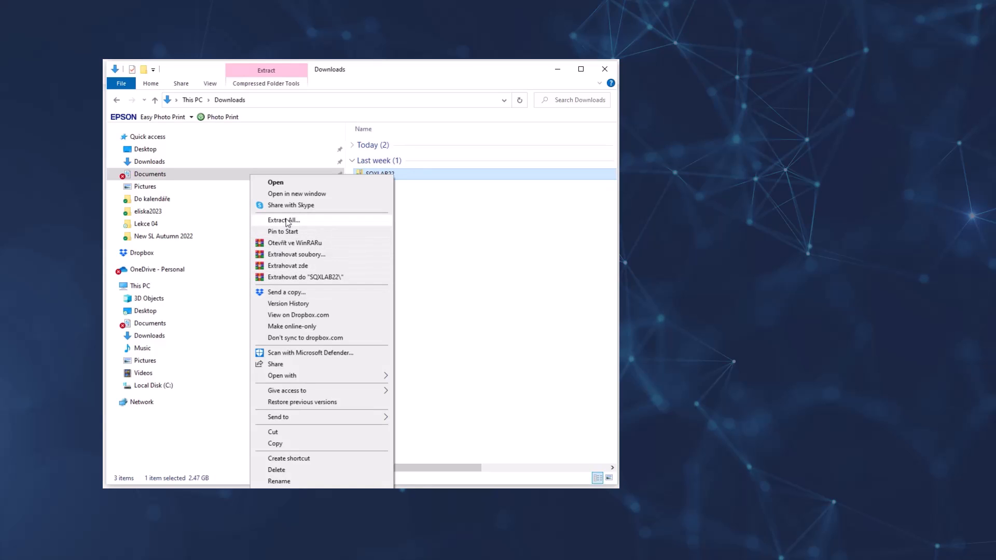
{"action": "mouse_move", "coordinate": [502, 210]}
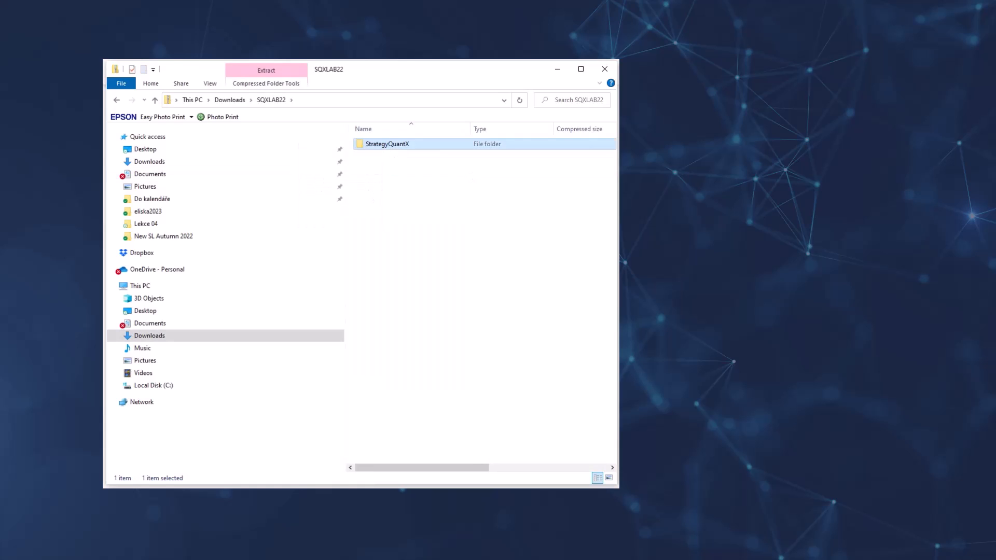
{"action": "right_click", "coordinate": [678, 65]}
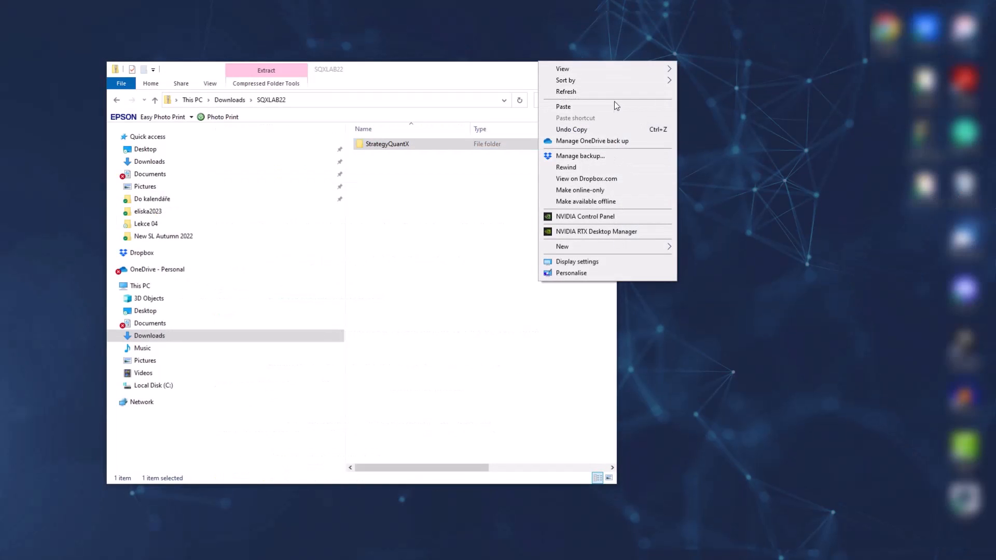
{"action": "left_click", "coordinate": [563, 106]}
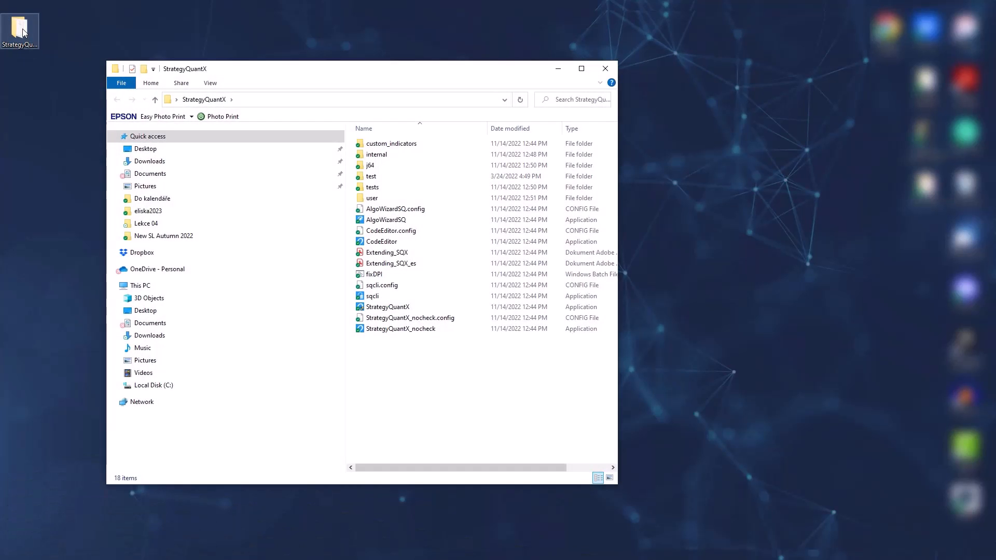
{"action": "left_click", "coordinate": [386, 307]}
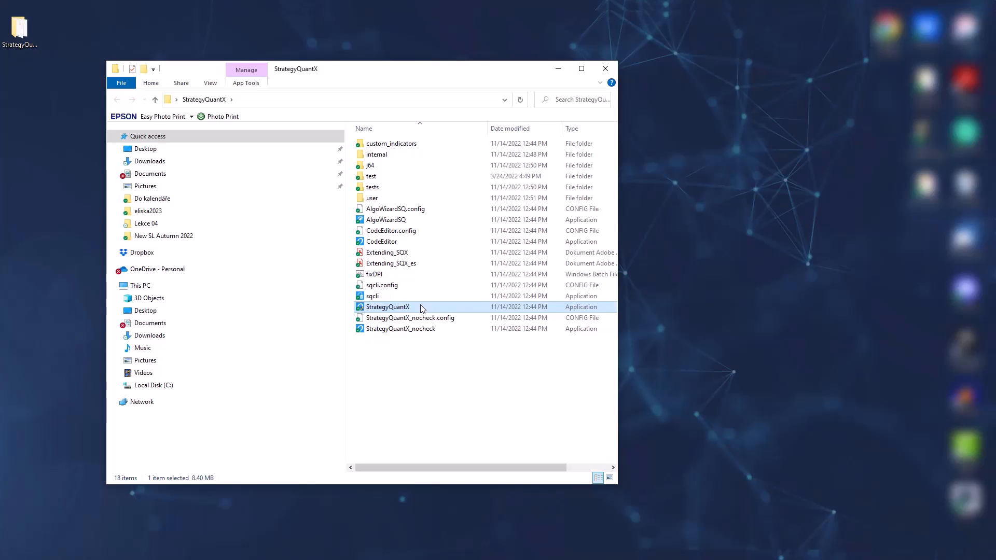
{"action": "double_click", "coordinate": [386, 307]}
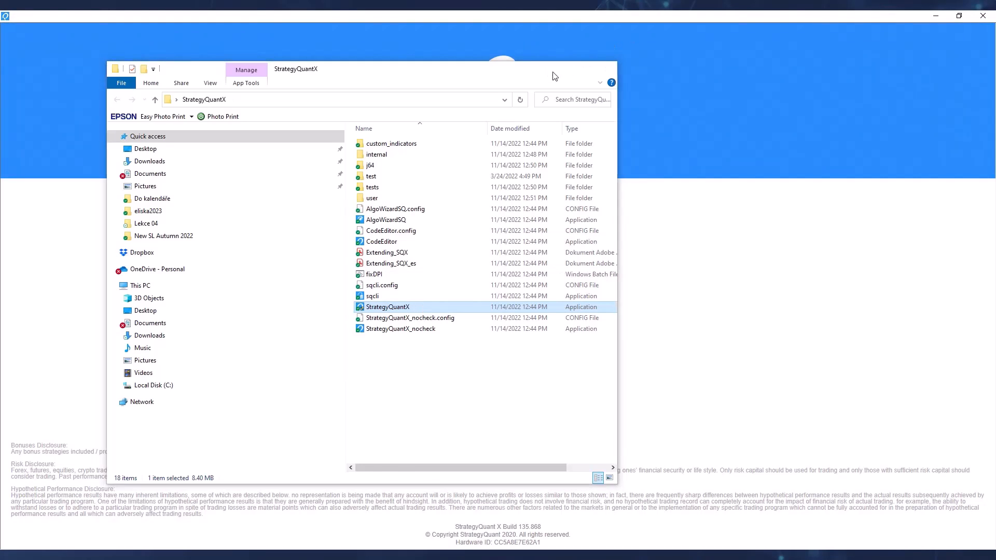
Step: Verify the entered license as Pro version and continue into StrategyQuant X
{"action": "double_click", "coordinate": [386, 307]}
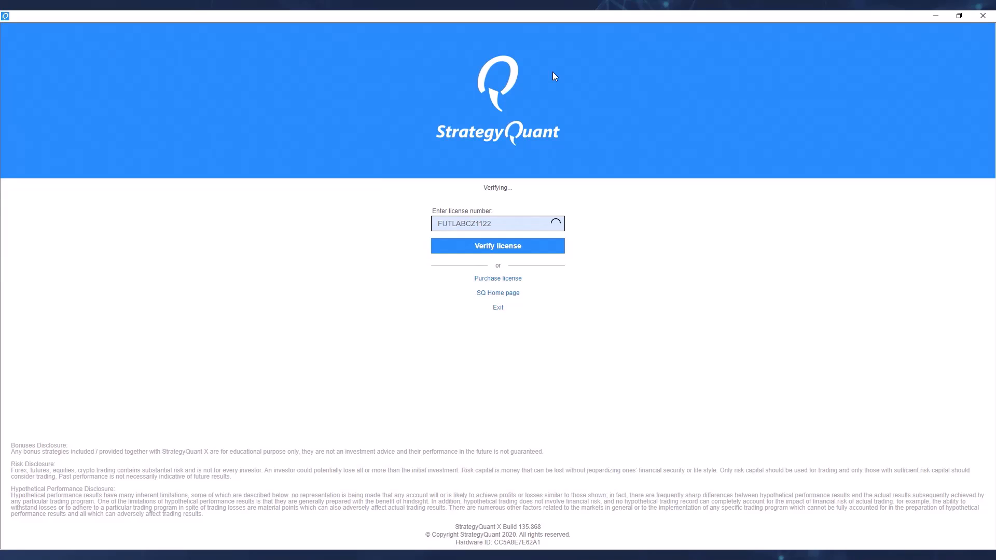
{"action": "left_click", "coordinate": [497, 245]}
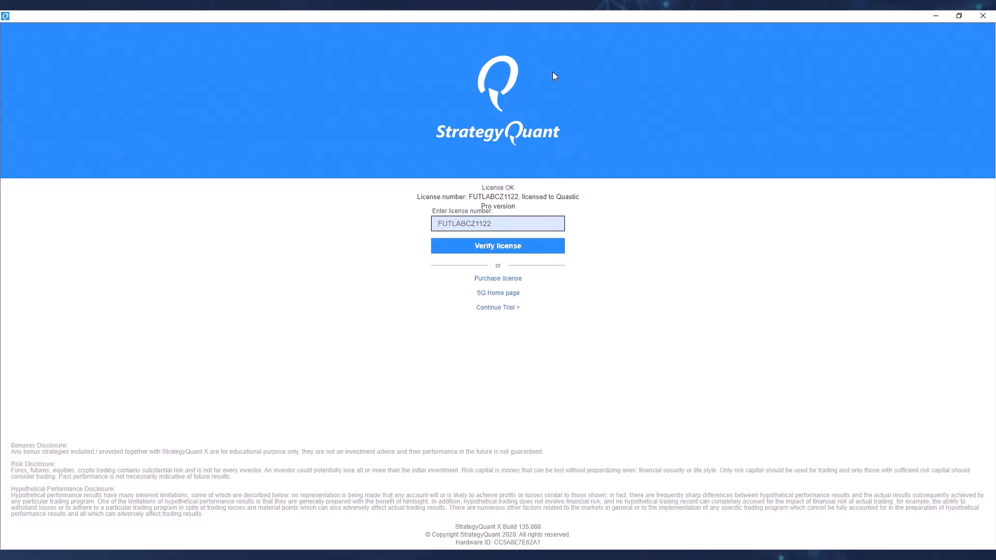
{"action": "left_click", "coordinate": [497, 246]}
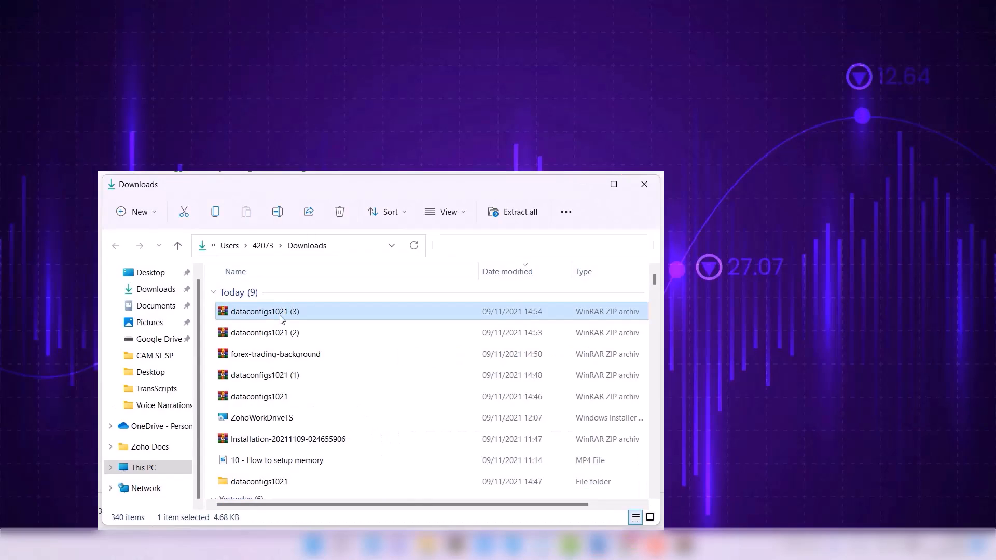
Step: Extract the dataconfigs1021 archive's data folder and bring up the Data Manager
{"action": "double_click", "coordinate": [263, 311]}
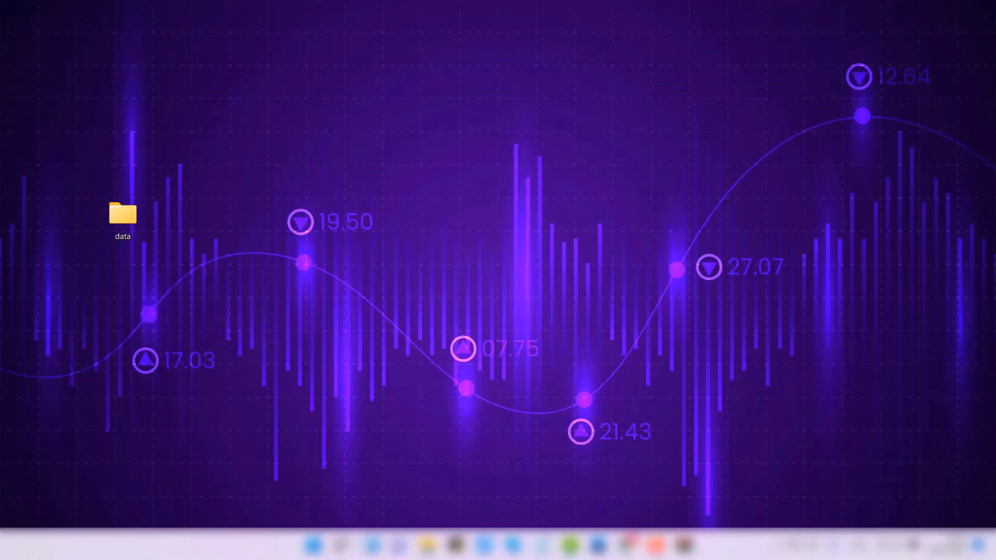
{"action": "double_click", "coordinate": [122, 216]}
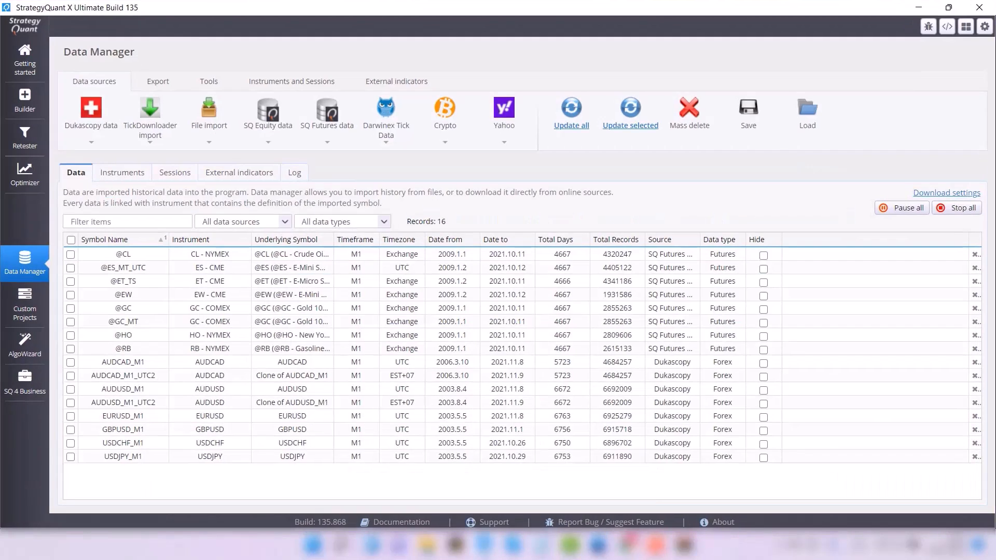
{"action": "mouse_move", "coordinate": [988, 415]}
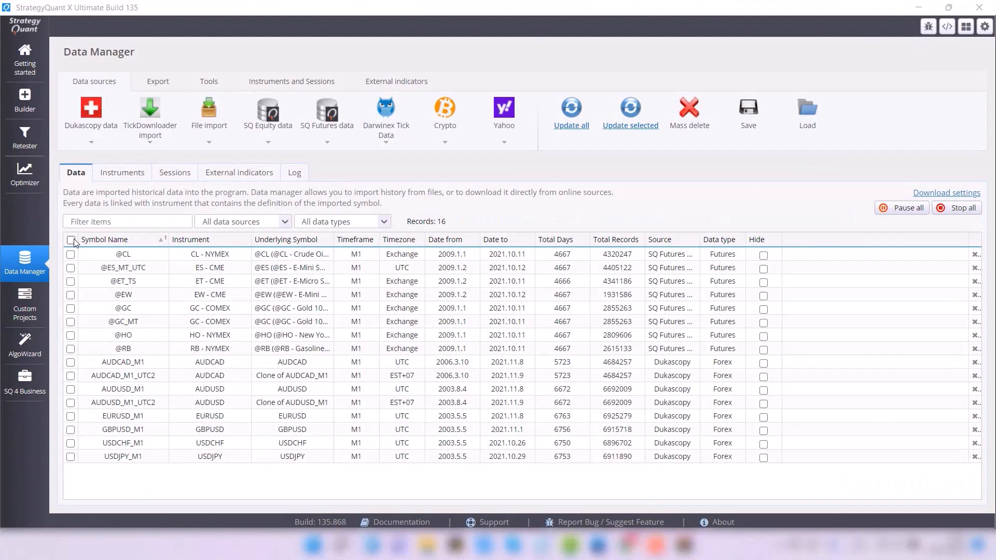
Step: Delete all preloaded data symbols from the Data list
{"action": "left_click", "coordinate": [71, 240]}
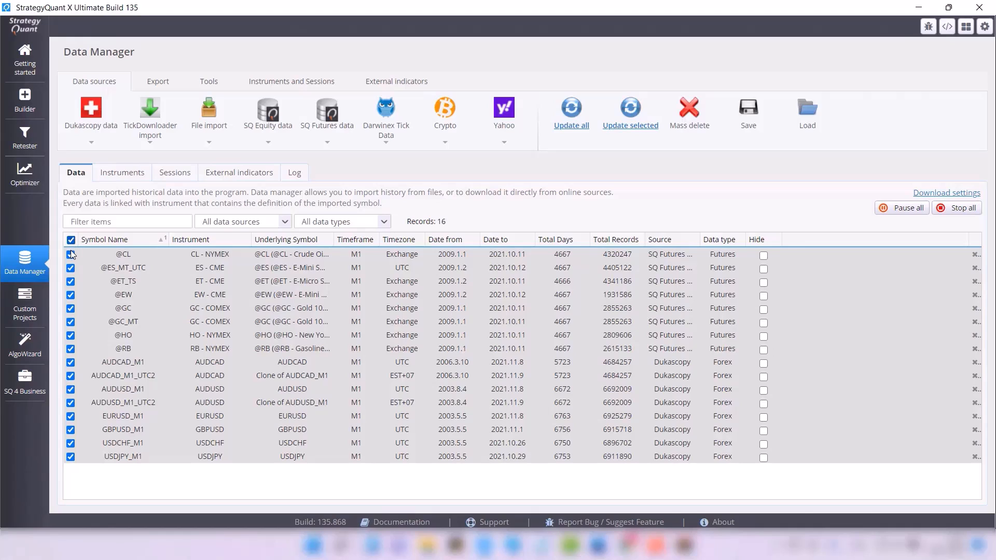
{"action": "mouse_move", "coordinate": [578, 145]}
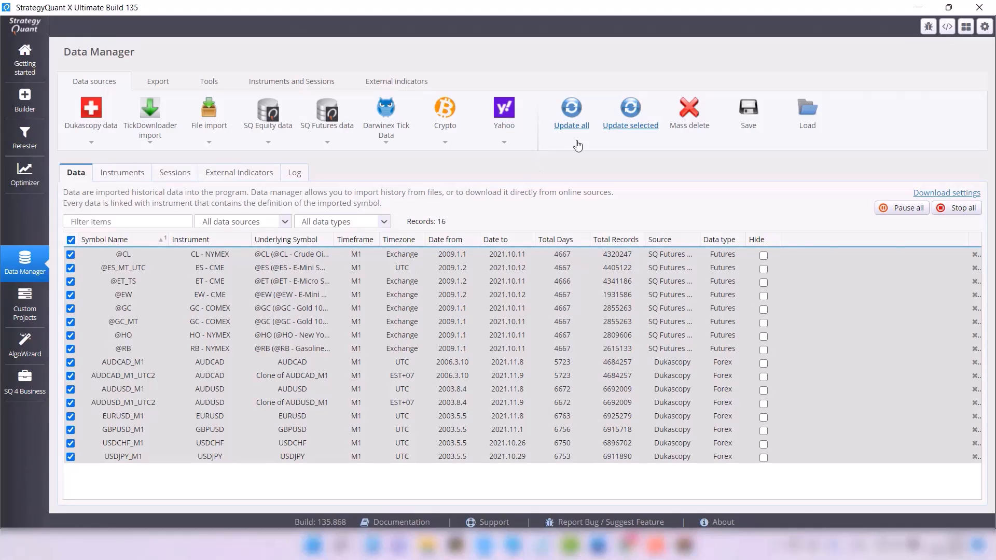
{"action": "left_click", "coordinate": [689, 113]}
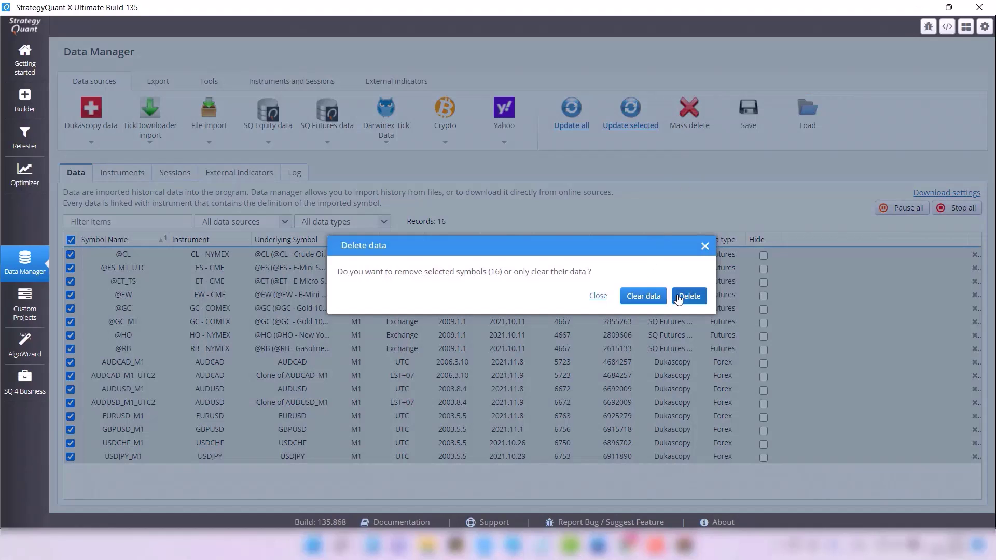
{"action": "left_click", "coordinate": [689, 296]}
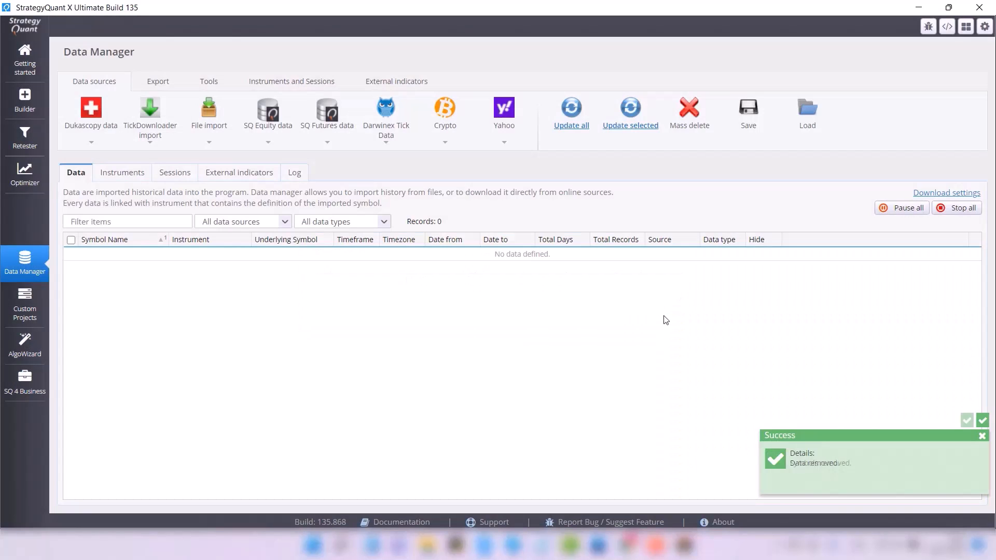
{"action": "mouse_move", "coordinate": [93, 453]}
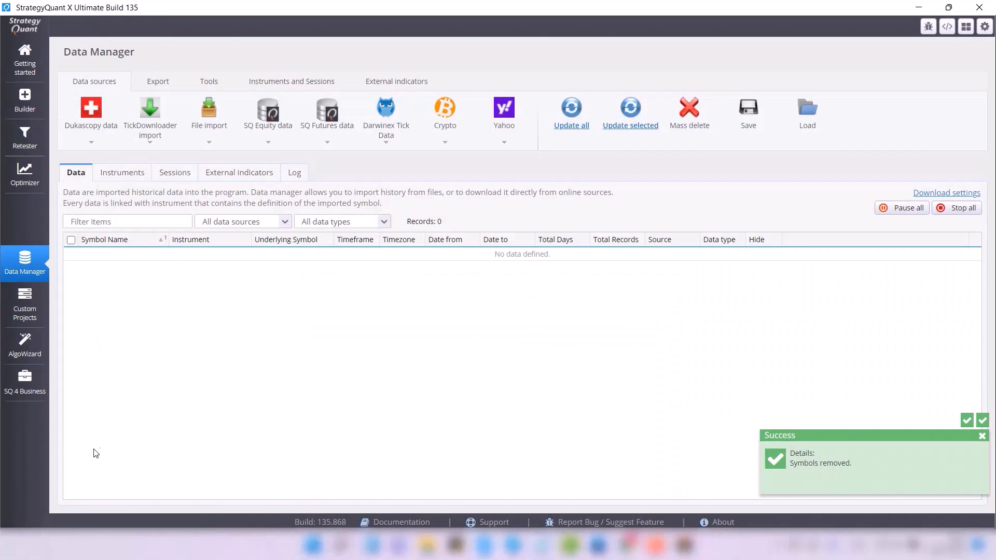
{"action": "mouse_move", "coordinate": [134, 314]}
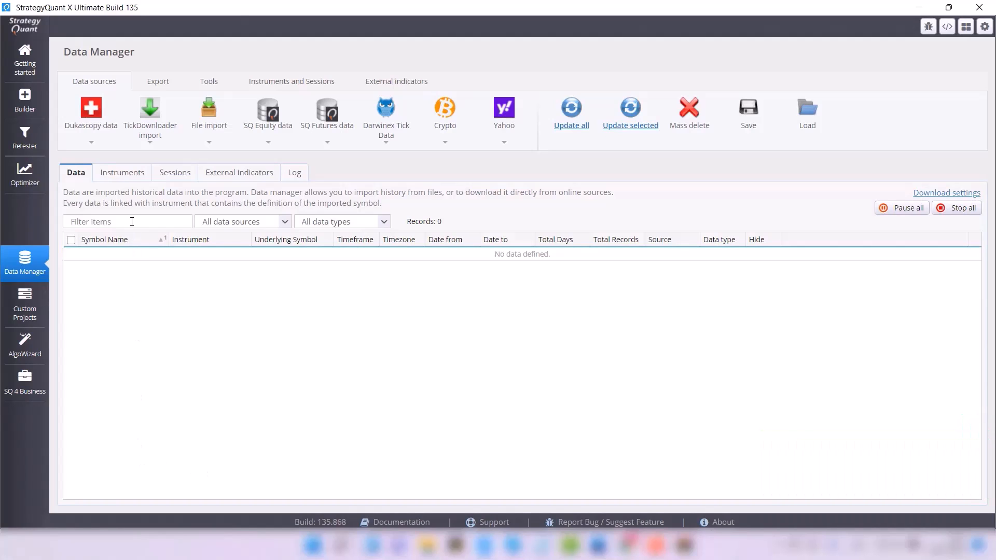
Step: Mass-delete all 23 instrument definitions and return to the Data list
{"action": "left_click", "coordinate": [122, 172]}
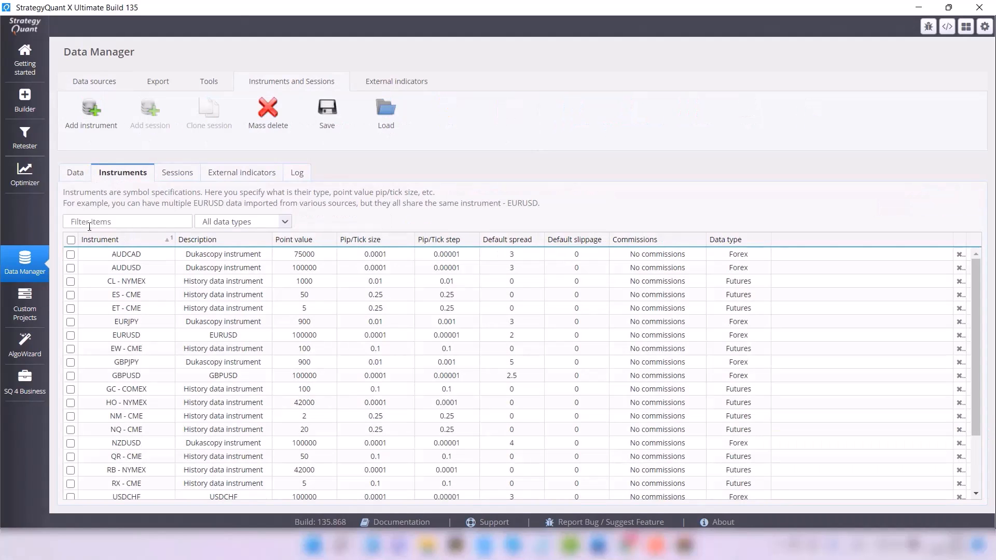
{"action": "left_click", "coordinate": [71, 240]}
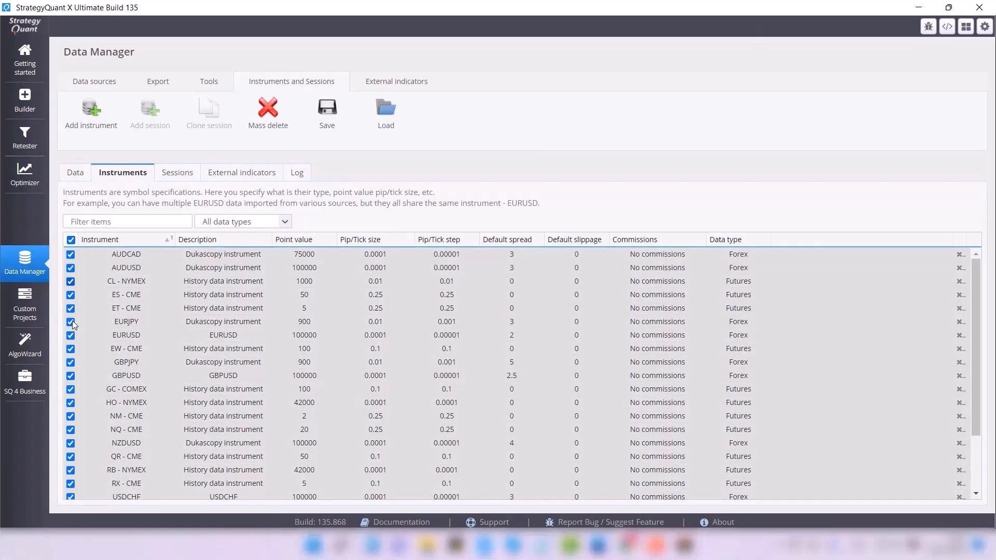
{"action": "left_click", "coordinate": [268, 108]}
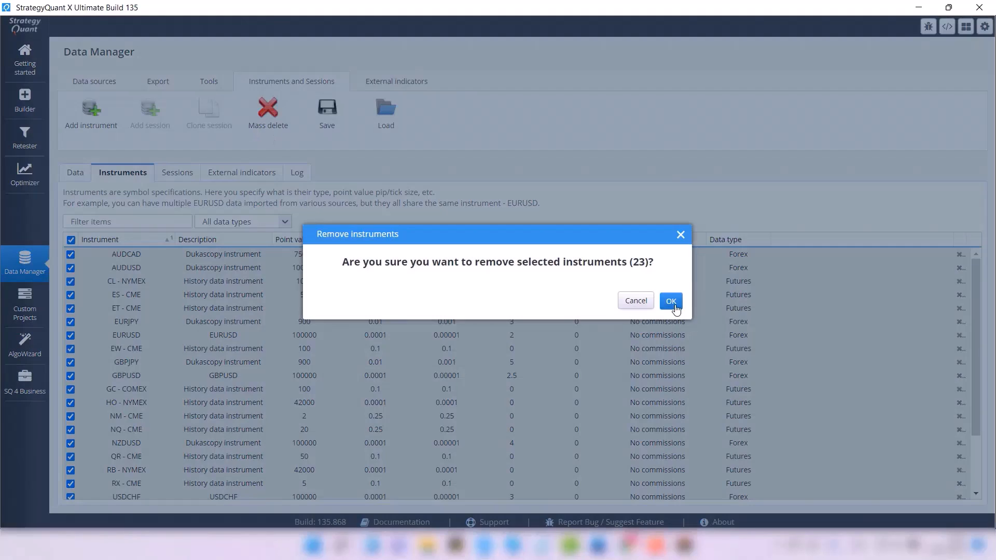
{"action": "left_click", "coordinate": [670, 301]}
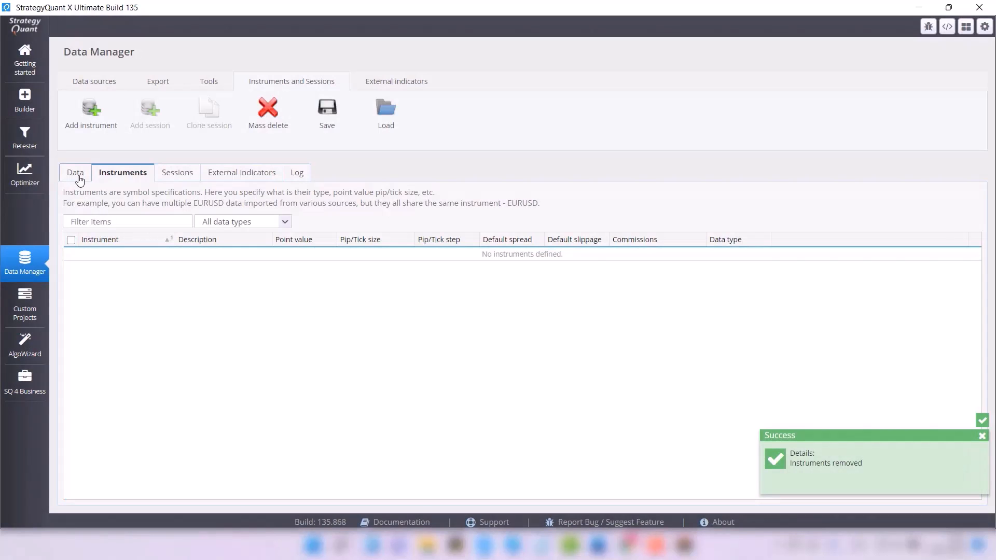
{"action": "left_click", "coordinate": [74, 172]}
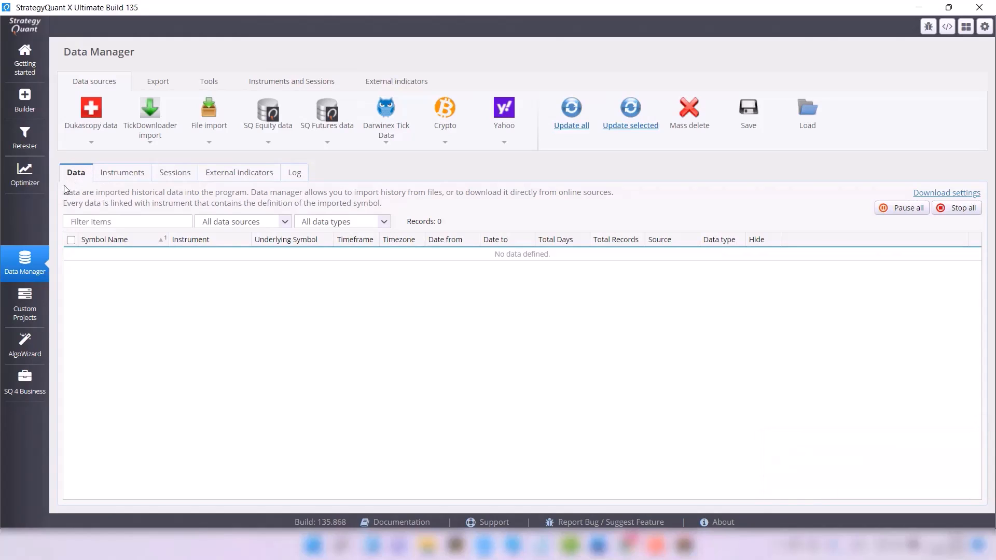
{"action": "mouse_move", "coordinate": [807, 114]}
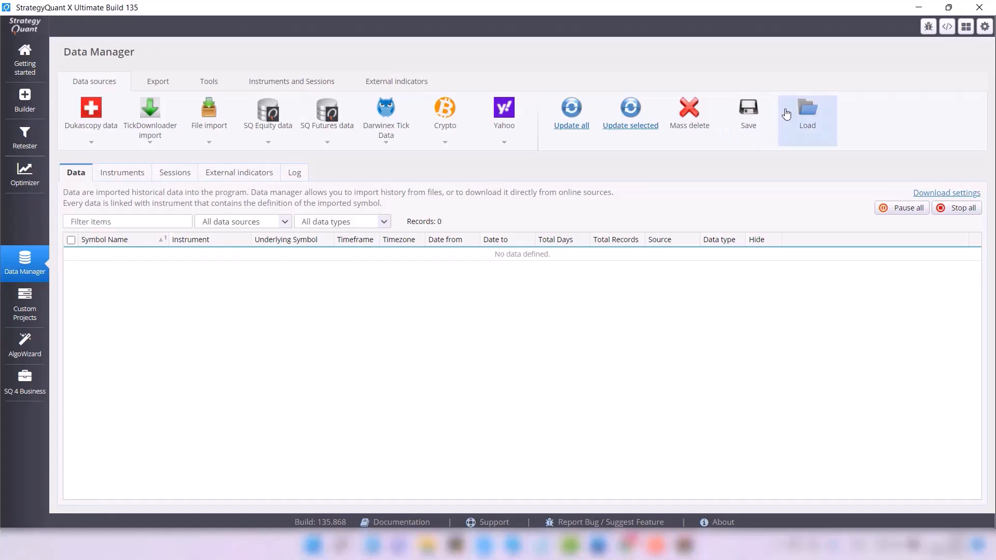
{"action": "mouse_move", "coordinate": [807, 120]}
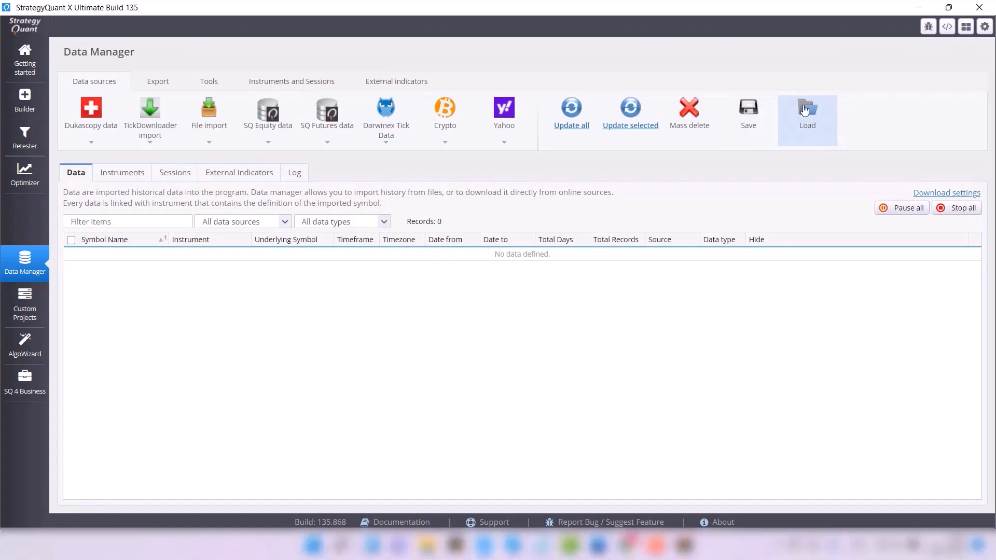
Step: Load the 49 futures data symbols from Desktop > data > Data.xml
{"action": "left_click", "coordinate": [807, 114]}
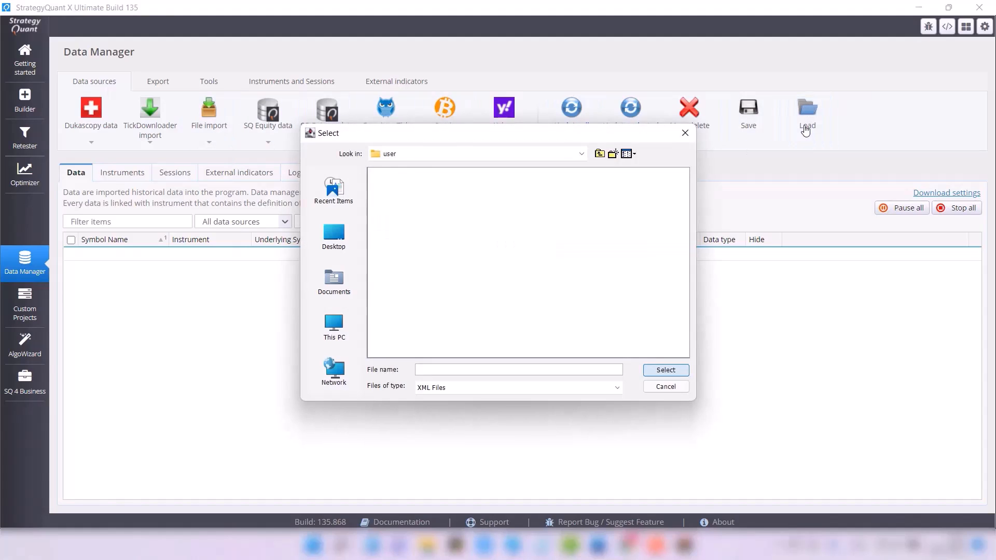
{"action": "left_click", "coordinate": [333, 237]}
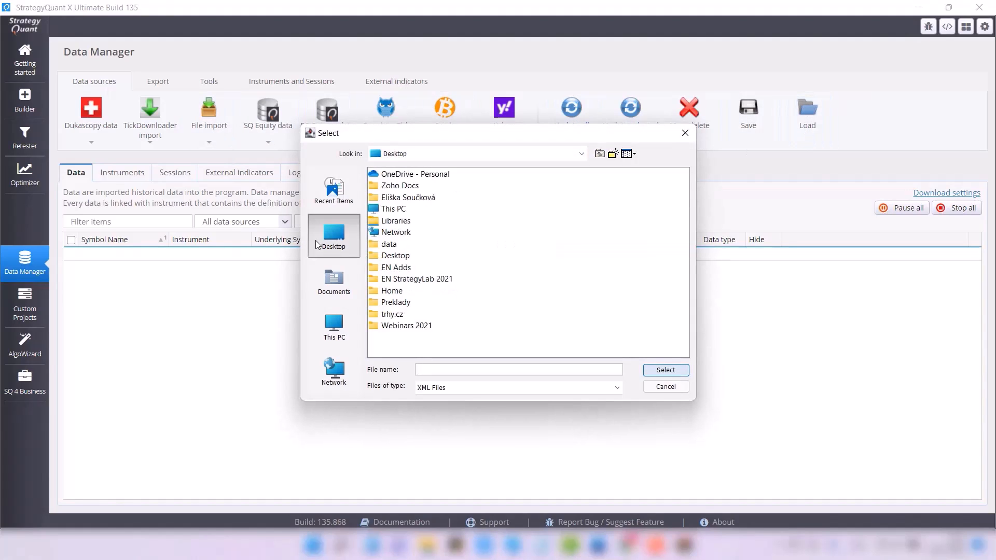
{"action": "left_click", "coordinate": [389, 244]}
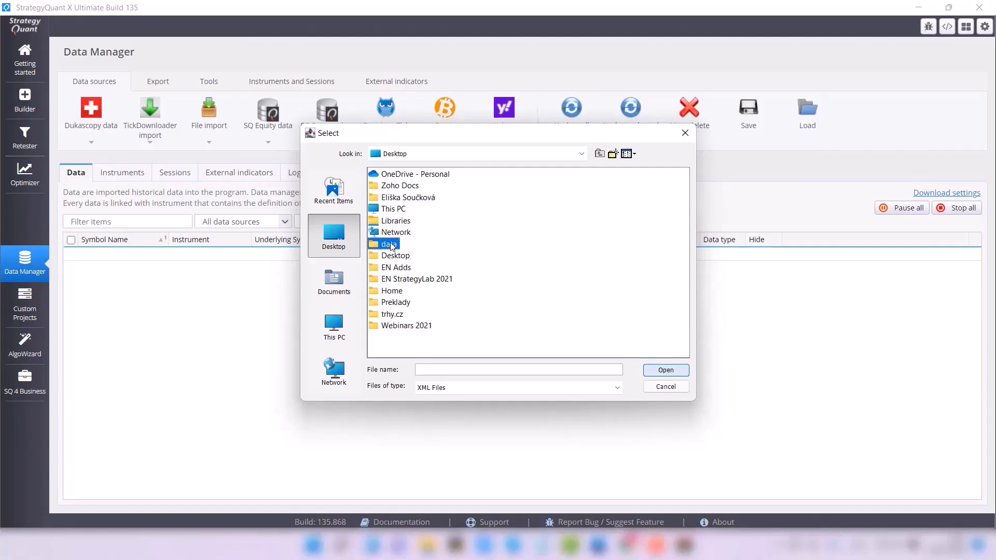
{"action": "double_click", "coordinate": [389, 243]}
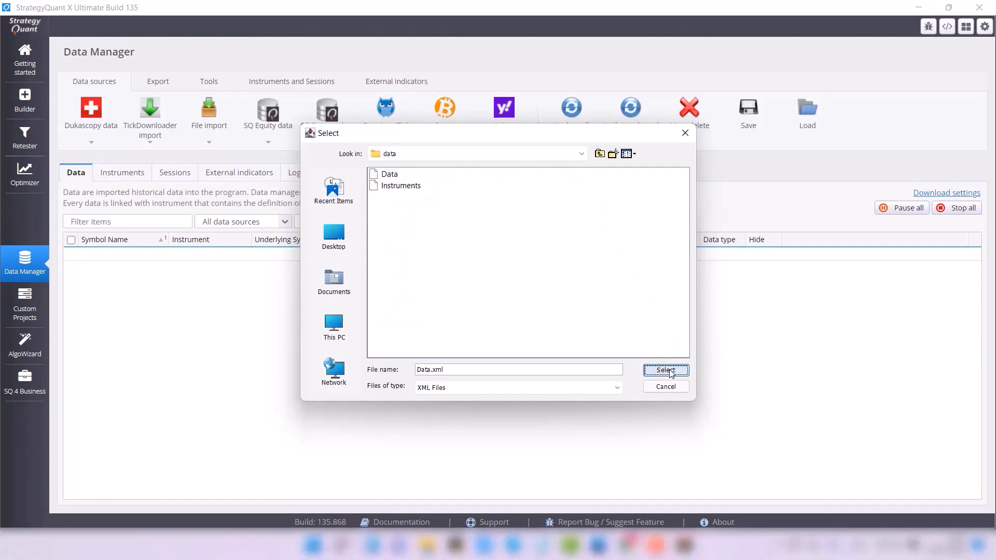
{"action": "left_click", "coordinate": [665, 369]}
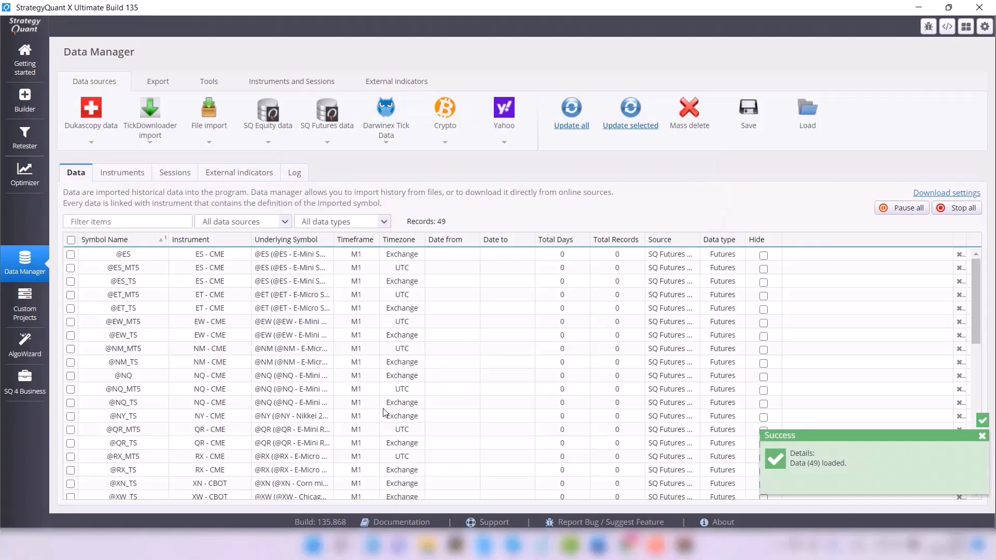
{"action": "scroll", "scroll_direction": "down", "scroll_amount": 3}
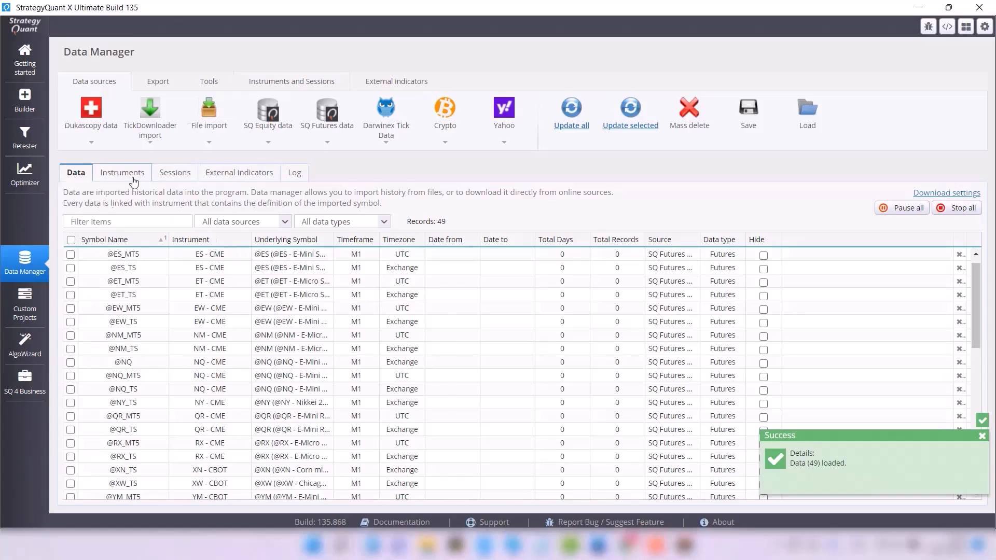
Step: Load the Instruments file from the data folder, cancelling the overwrite import prompt
{"action": "left_click", "coordinate": [122, 172]}
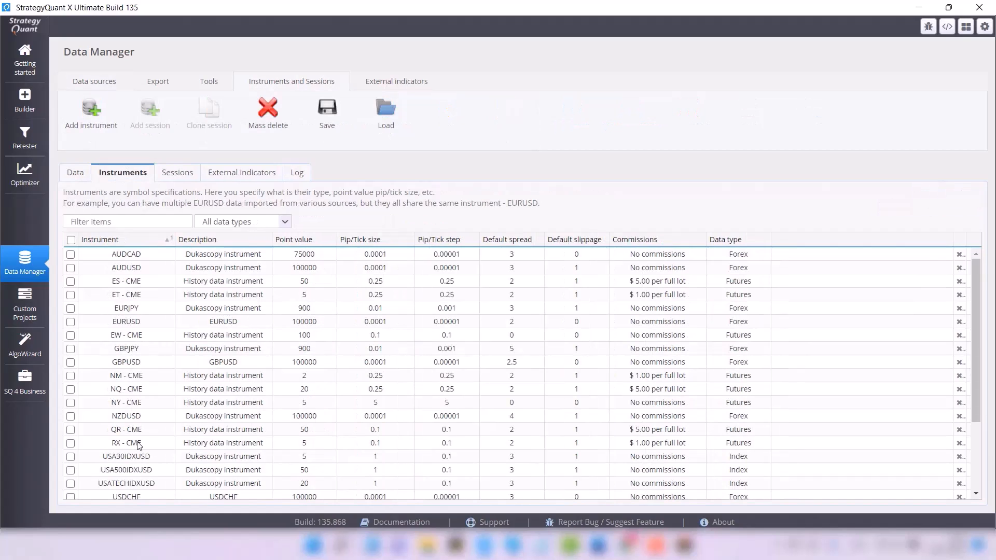
{"action": "mouse_move", "coordinate": [270, 327]}
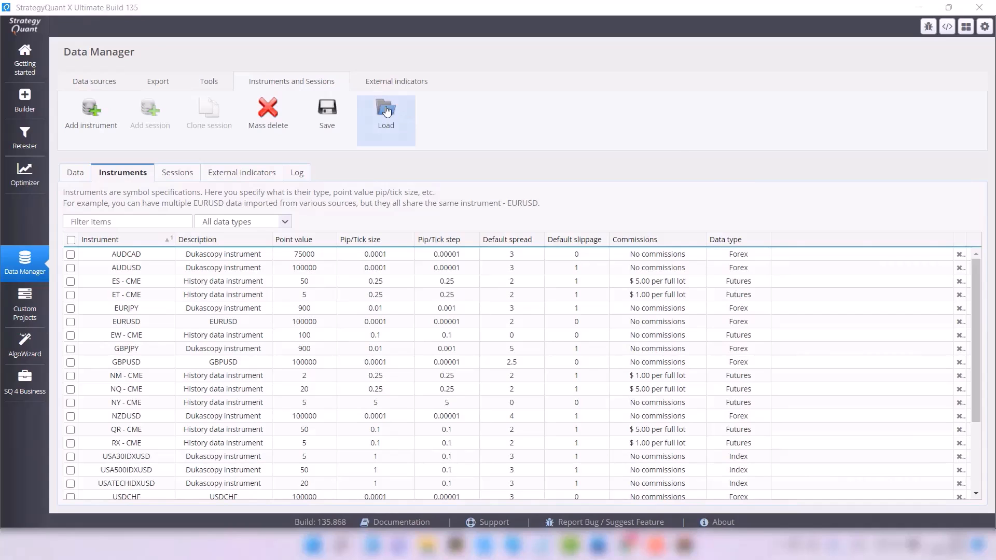
{"action": "left_click", "coordinate": [386, 114]}
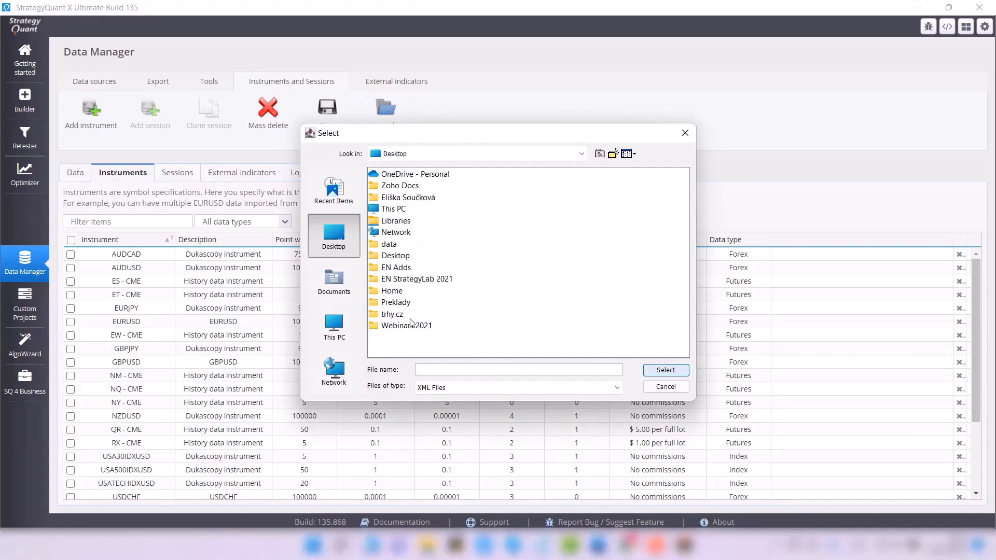
{"action": "mouse_move", "coordinate": [395, 284]}
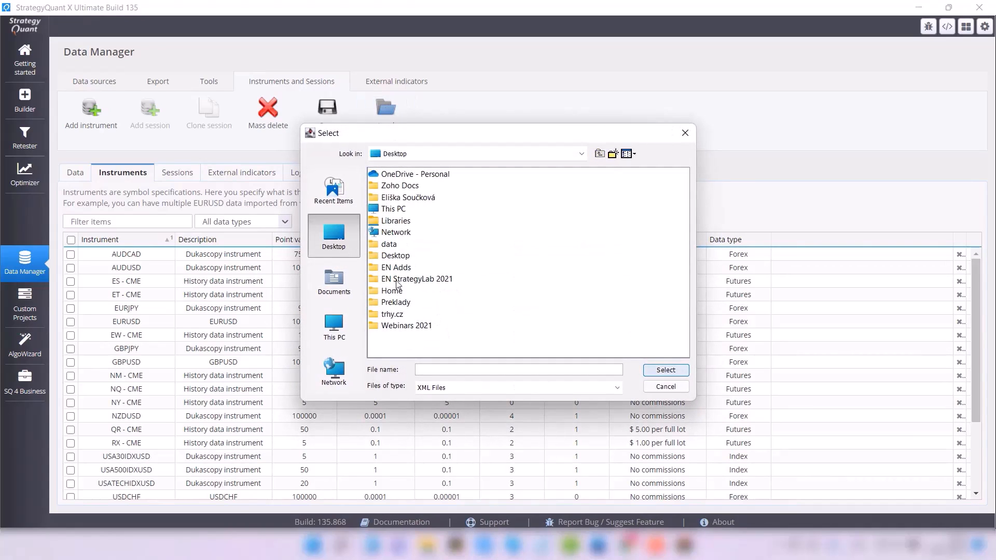
{"action": "double_click", "coordinate": [388, 244]}
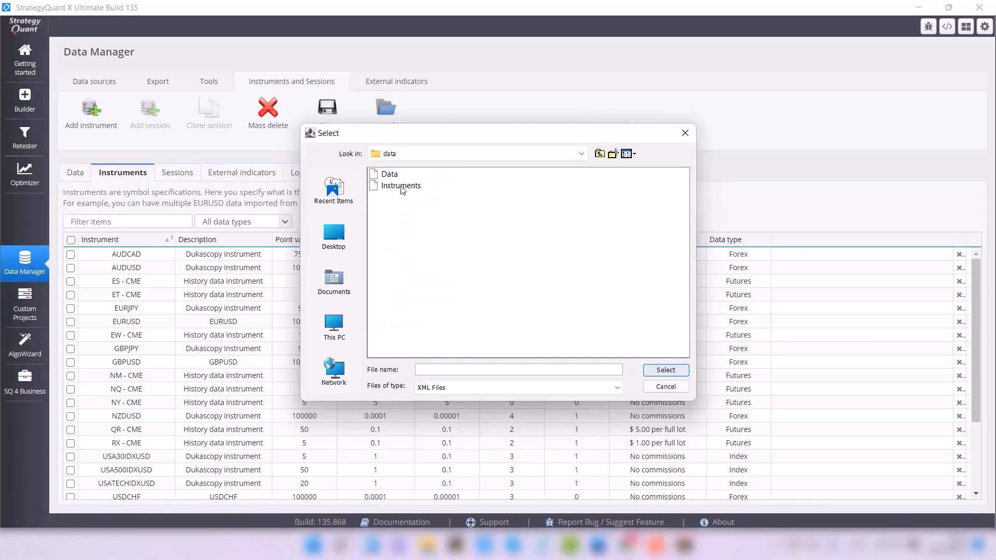
{"action": "left_click", "coordinate": [665, 386]}
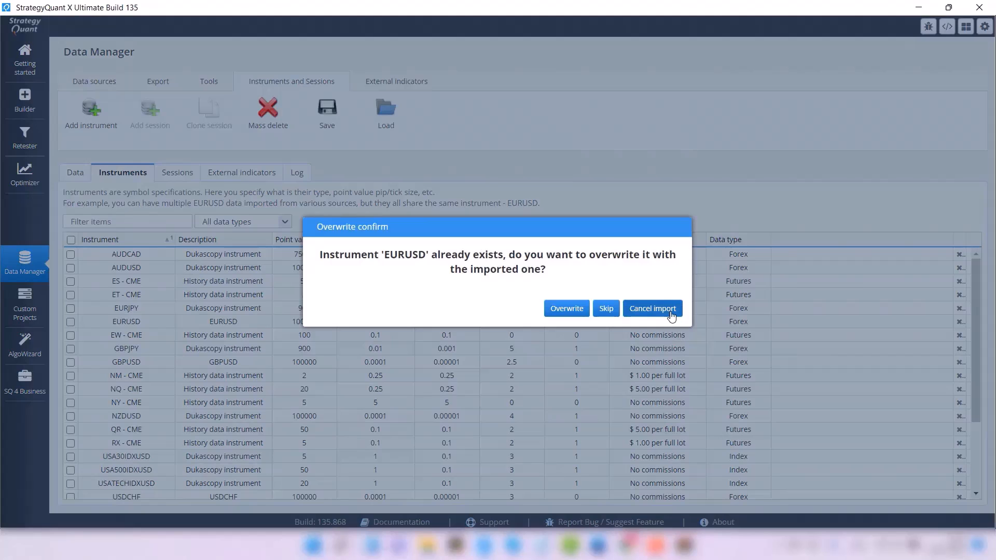
{"action": "left_click", "coordinate": [650, 308]}
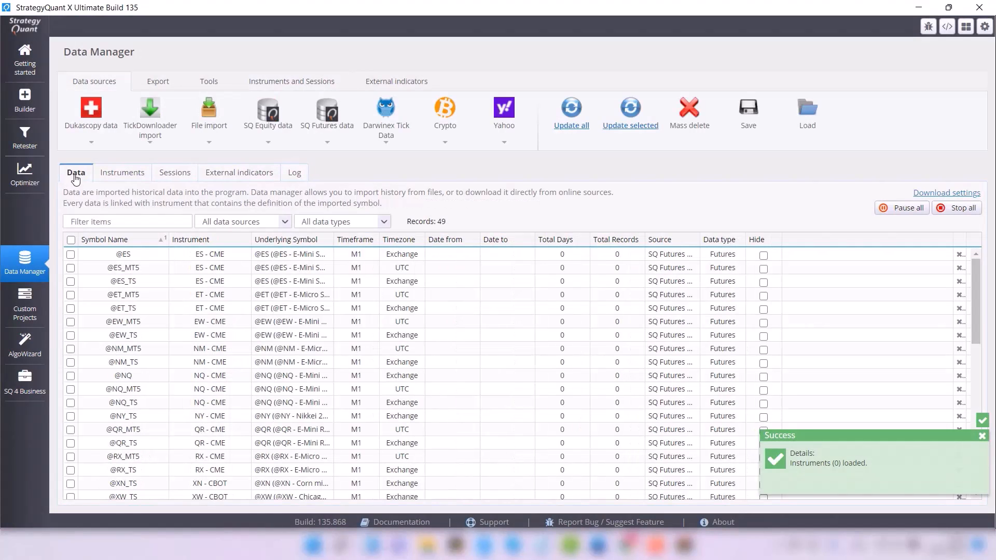
Step: Select all futures symbols and update their history until every row shows 2009.1.2–2022.11.11 Completed
{"action": "left_click", "coordinate": [71, 240]}
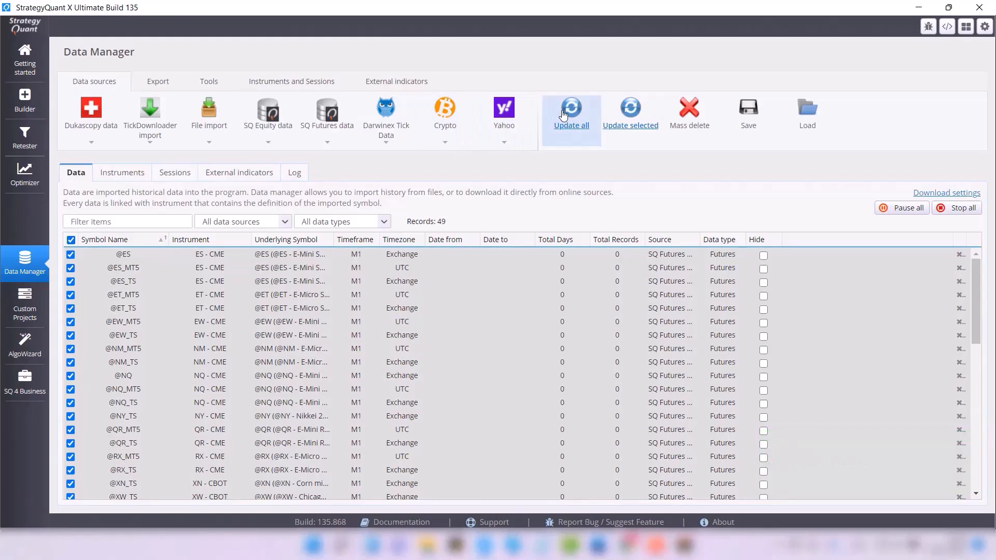
{"action": "left_click", "coordinate": [569, 111]}
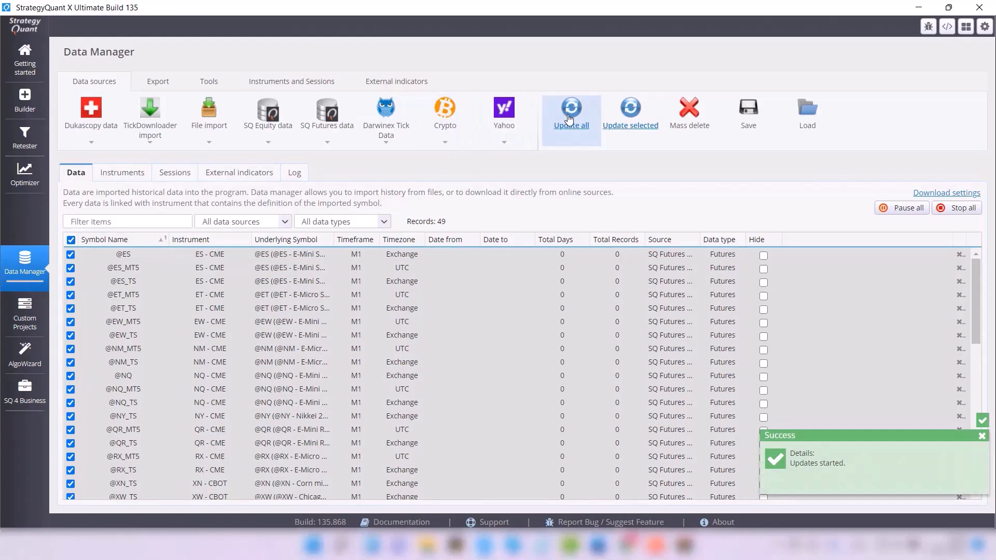
{"action": "left_click", "coordinate": [569, 111]}
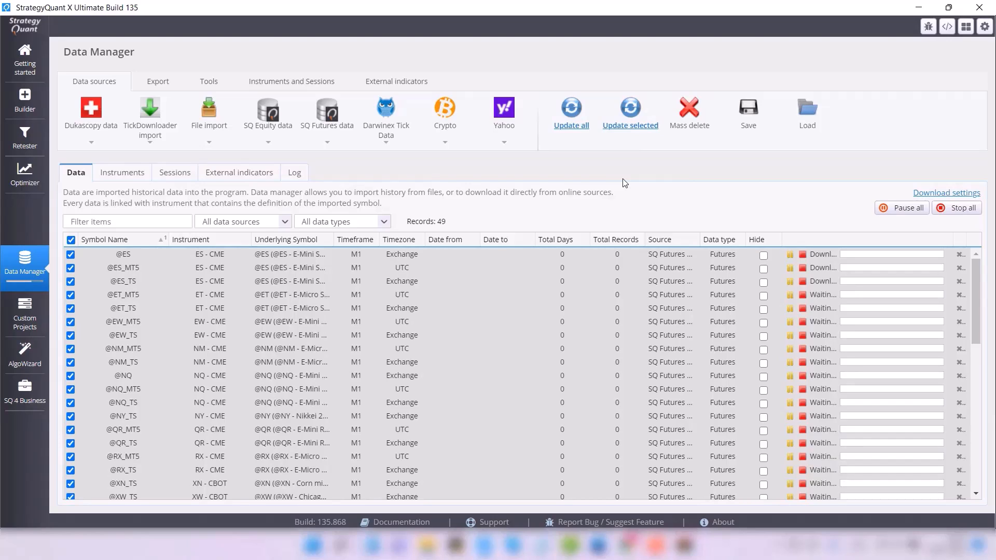
{"action": "mouse_move", "coordinate": [179, 295]}
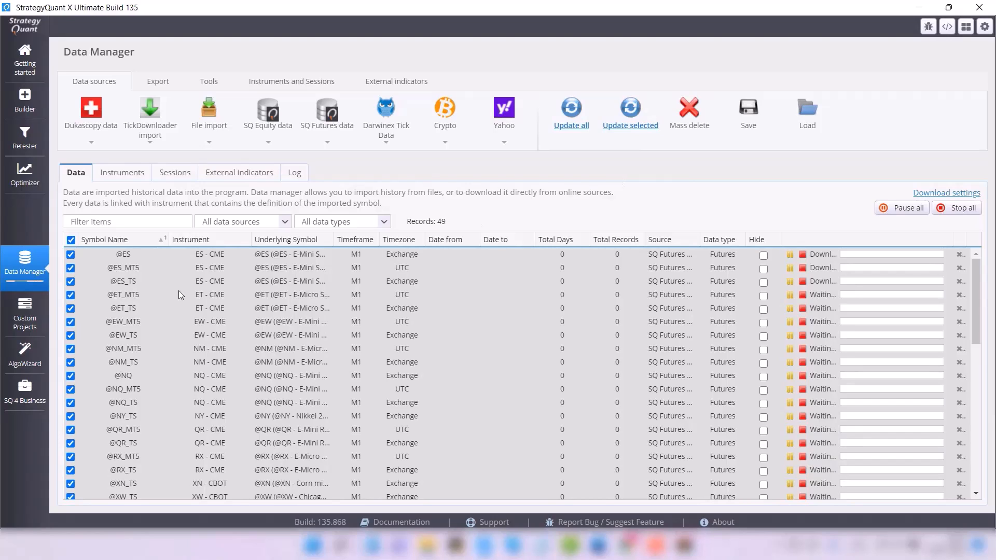
{"action": "mouse_move", "coordinate": [86, 282]}
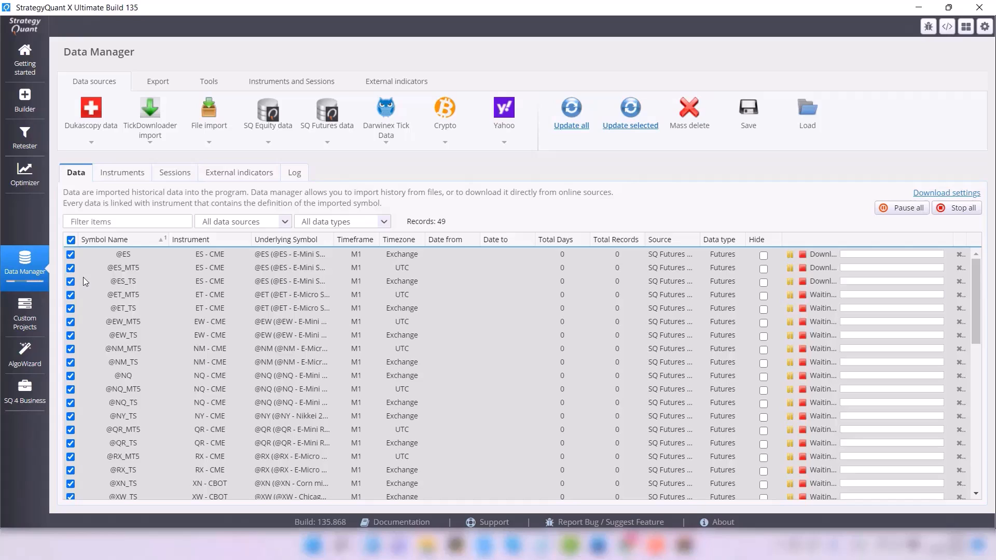
{"action": "mouse_move", "coordinate": [126, 317]}
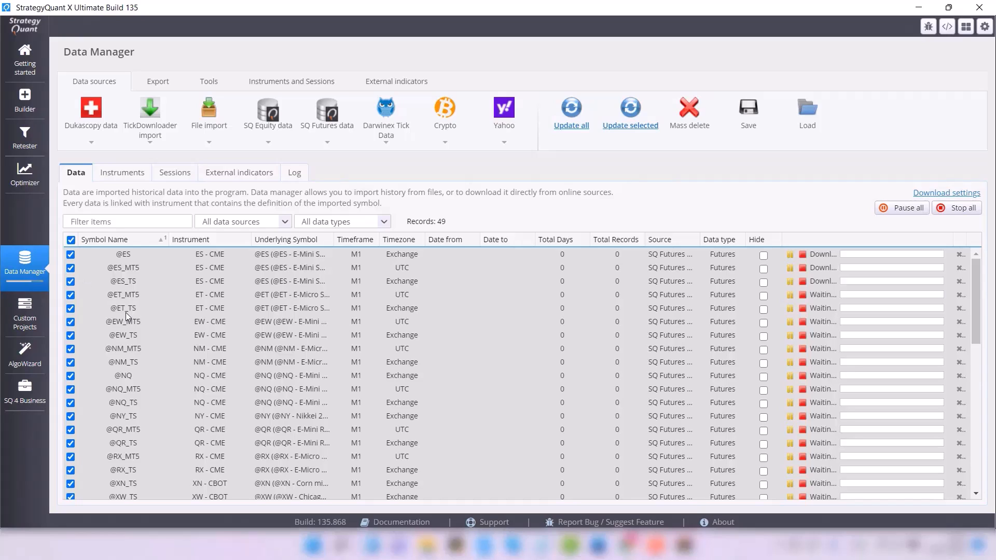
{"action": "mouse_move", "coordinate": [133, 282]}
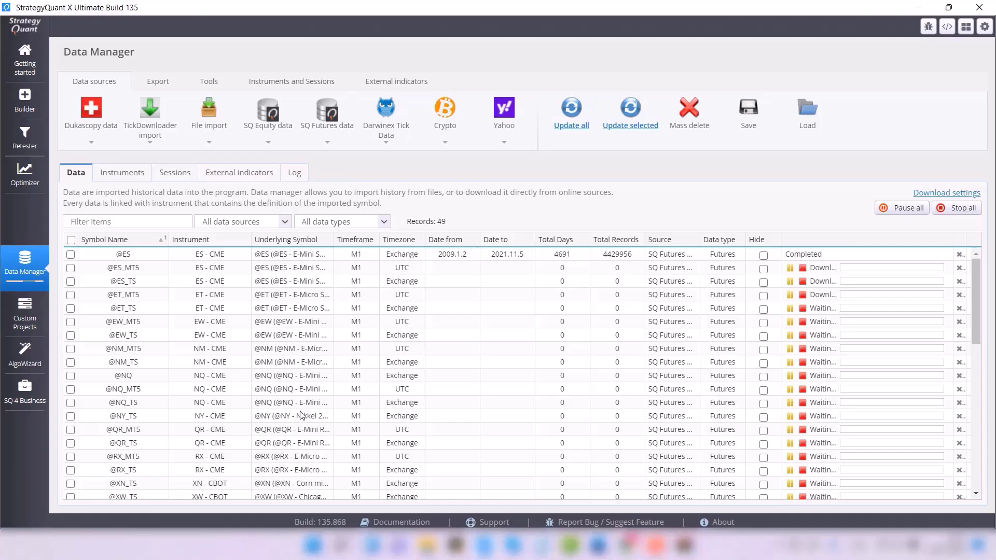
{"action": "scroll", "scroll_direction": "down", "scroll_amount": 3}
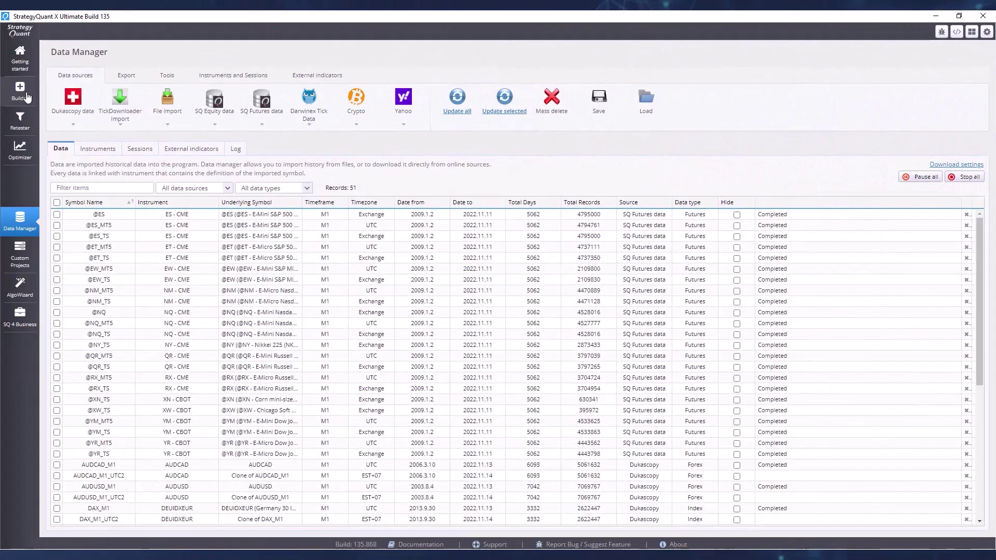
{"action": "left_click", "coordinate": [20, 92]}
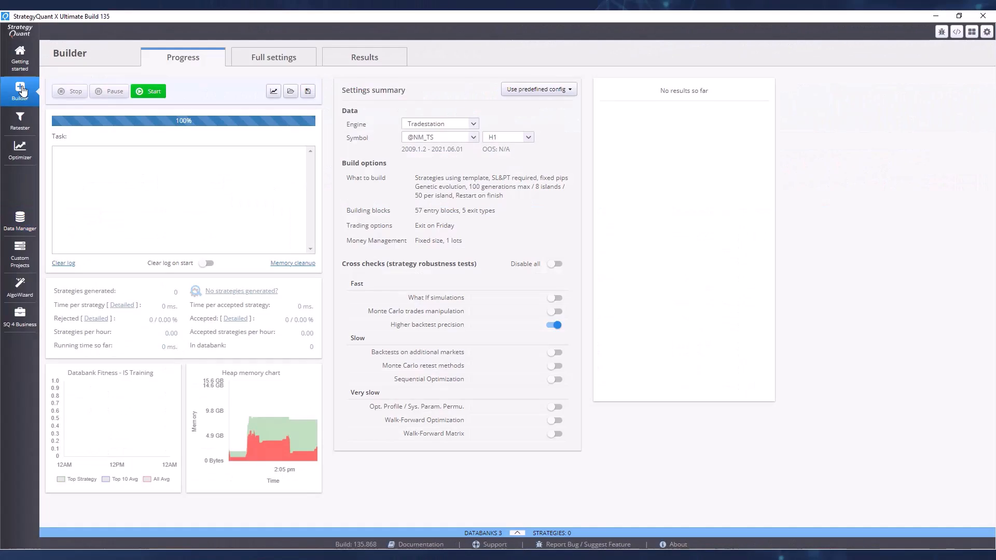
{"action": "mouse_move", "coordinate": [803, 410]}
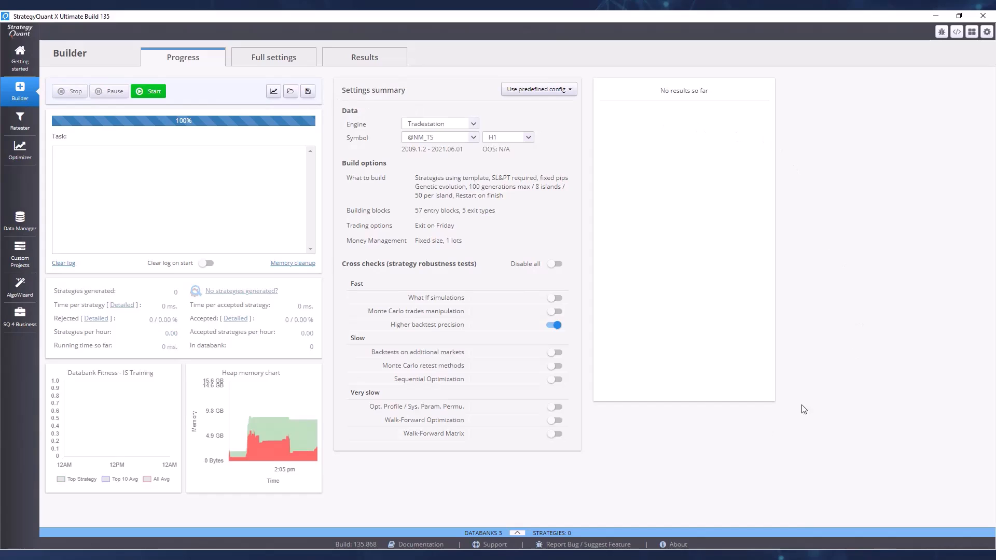
{"action": "mouse_move", "coordinate": [109, 139]}
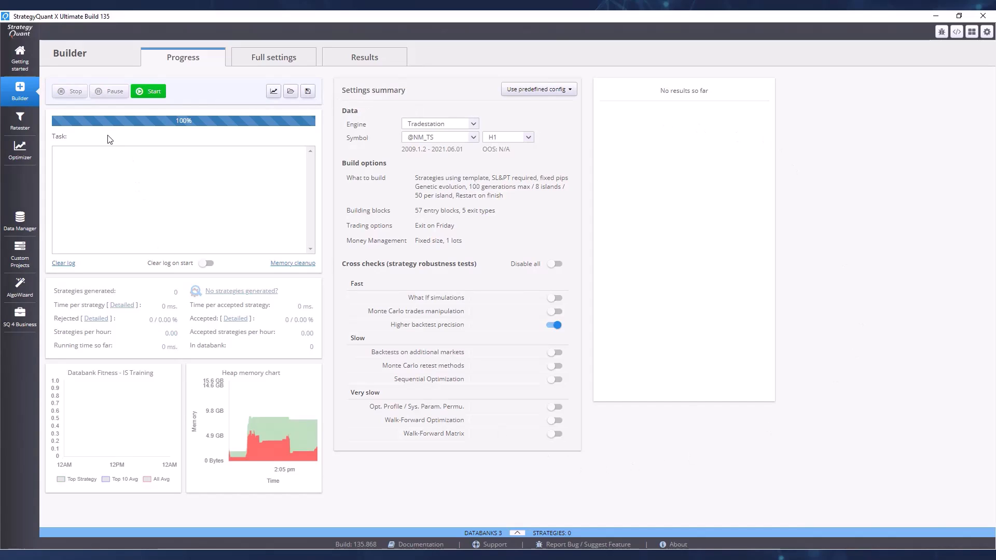
{"action": "mouse_move", "coordinate": [104, 167]}
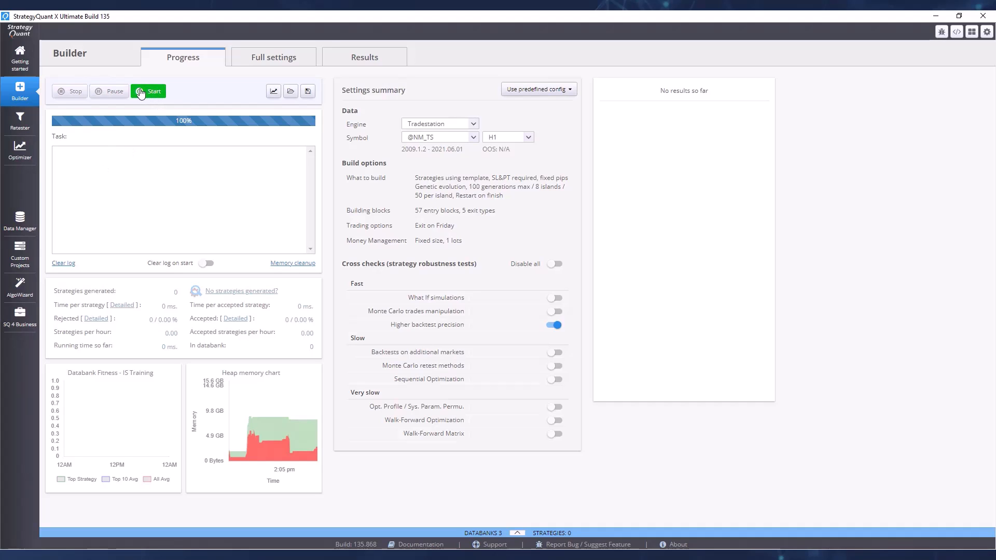
{"action": "left_click", "coordinate": [148, 91]}
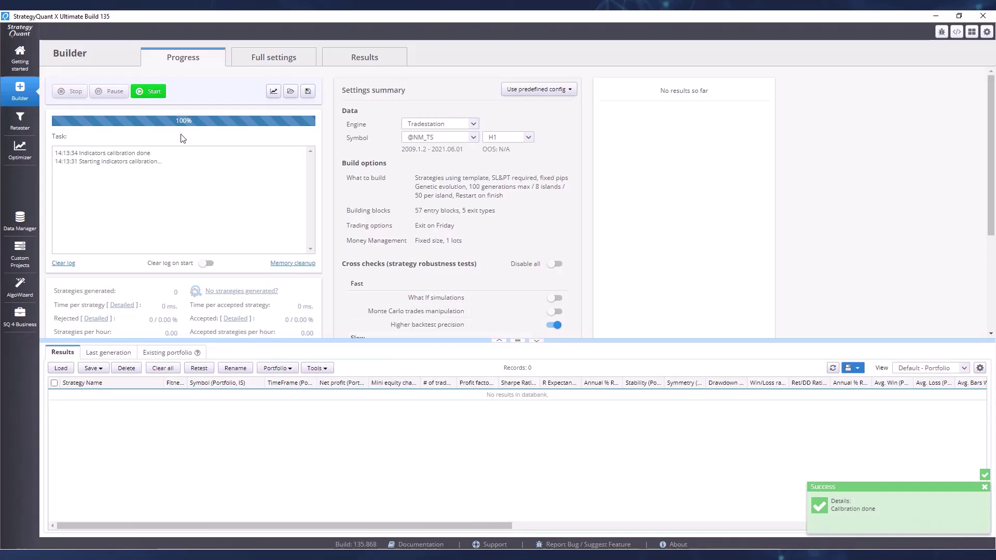
{"action": "left_click", "coordinate": [148, 91]}
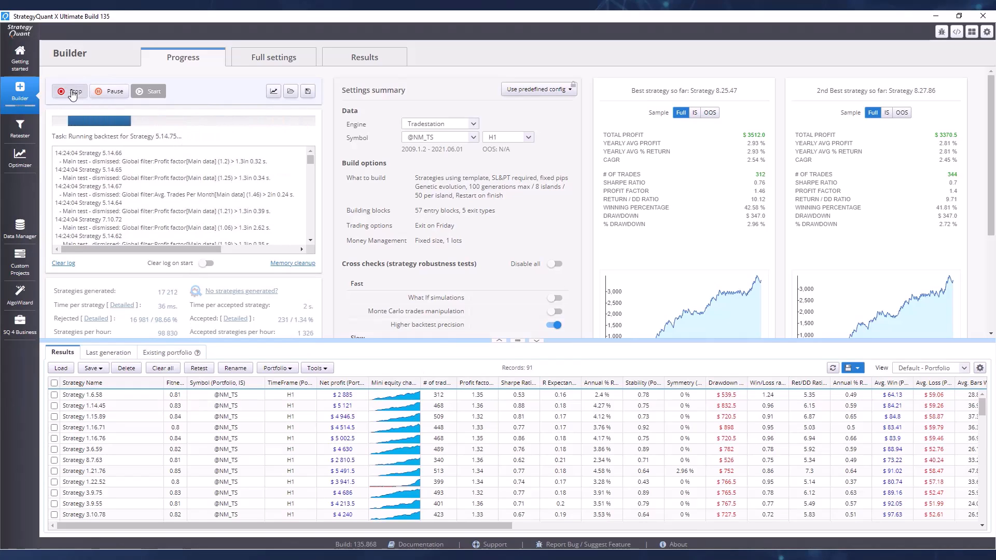
{"action": "left_click", "coordinate": [68, 91]}
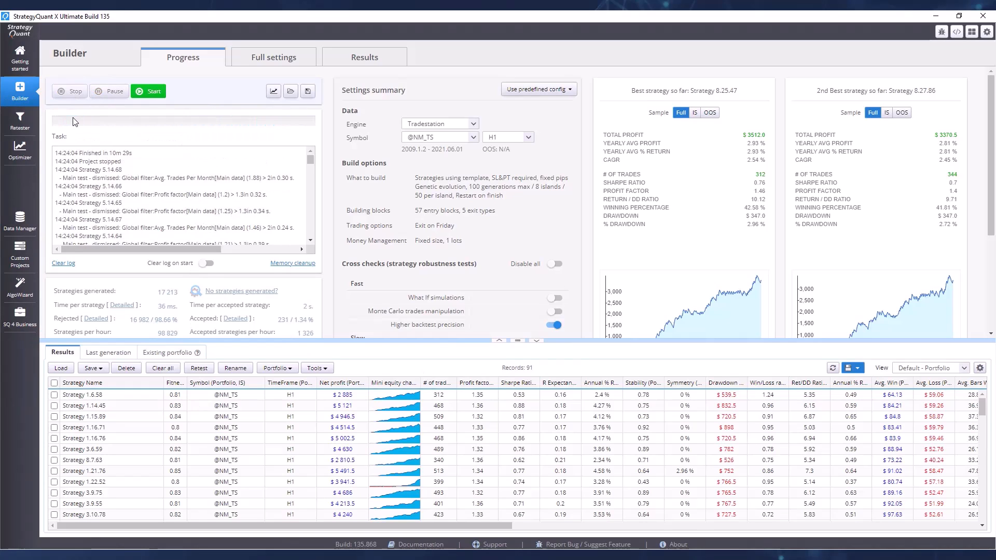
{"action": "mouse_move", "coordinate": [442, 403]}
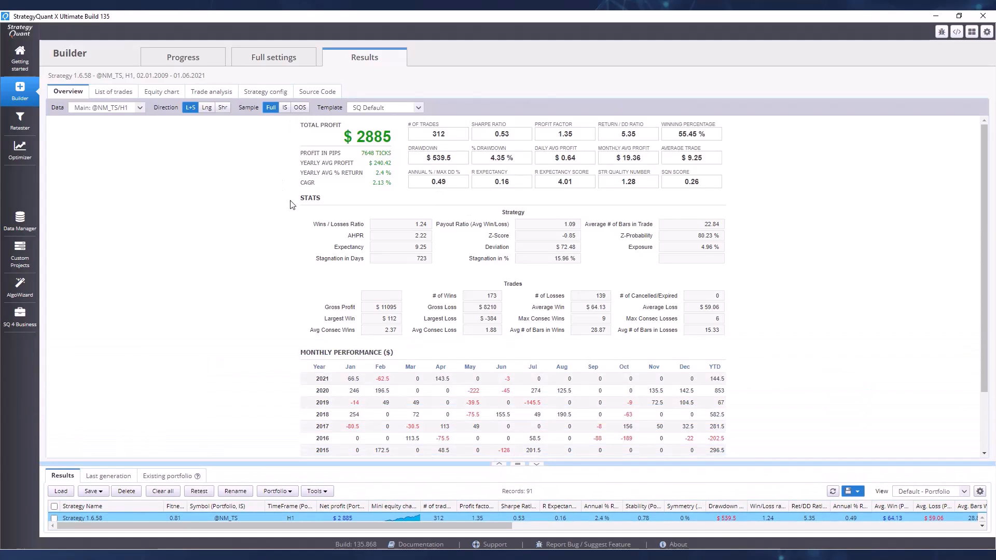
{"action": "mouse_move", "coordinate": [520, 140]}
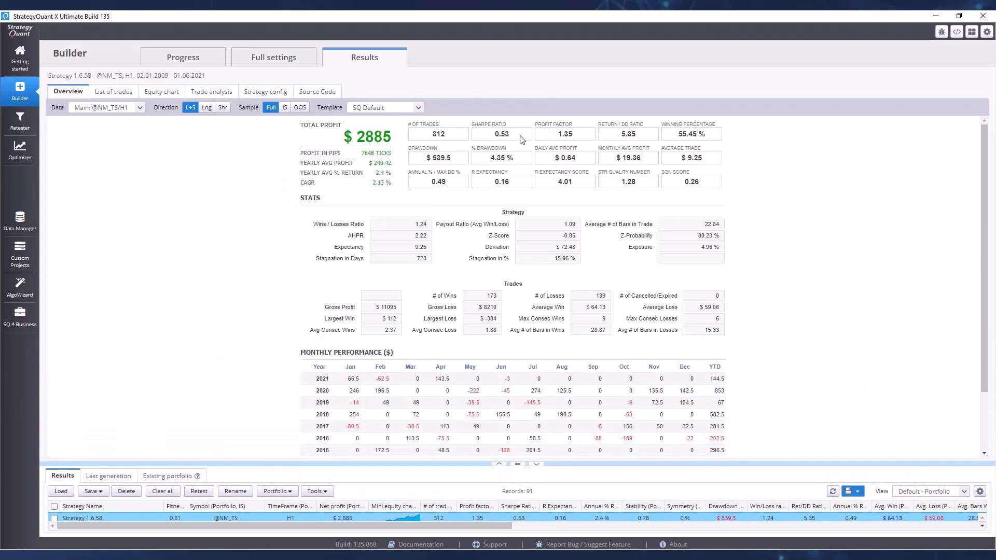
{"action": "mouse_move", "coordinate": [511, 158]}
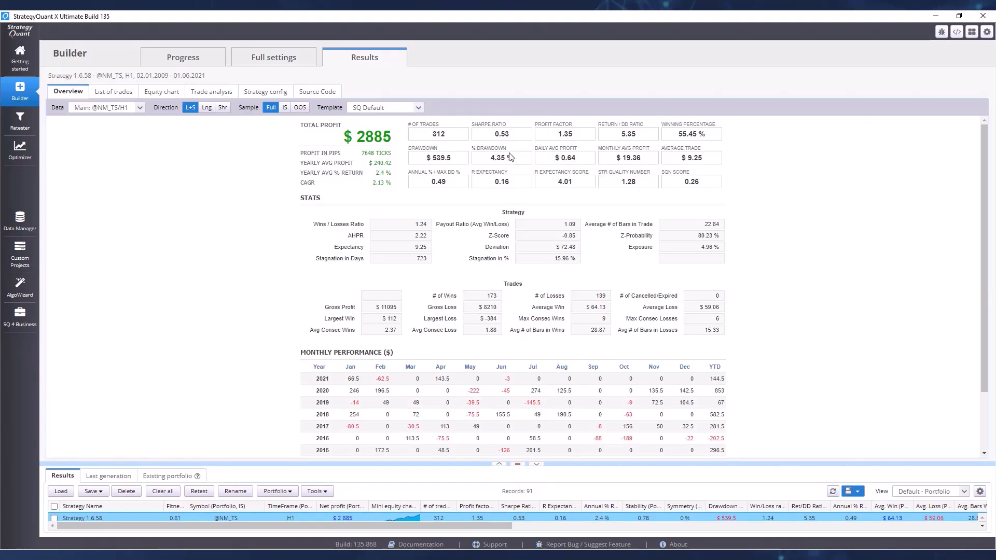
{"action": "mouse_move", "coordinate": [697, 341]}
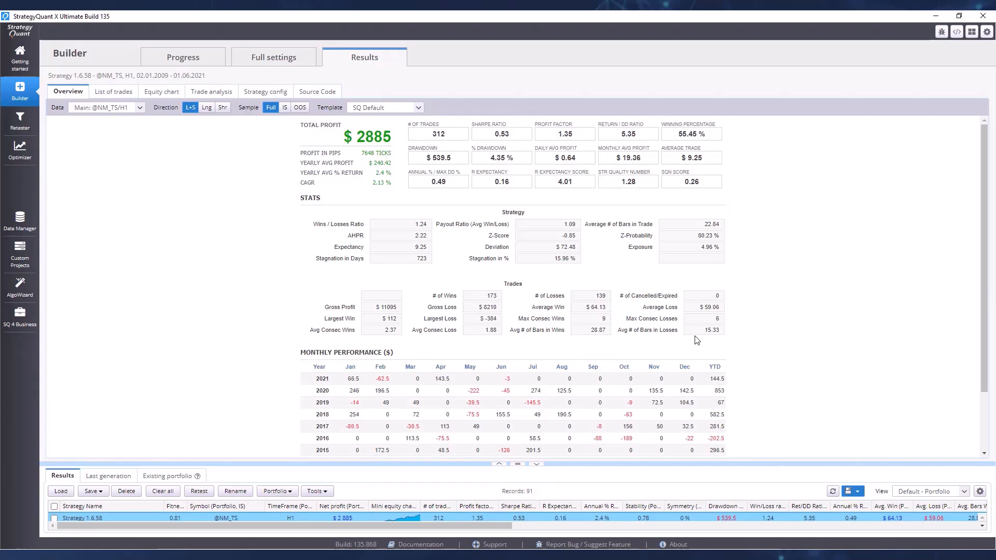
Step: Review Strategy 1.6.58's trade list, equity chart, trade analysis and pseudo source code
{"action": "left_click", "coordinate": [113, 91]}
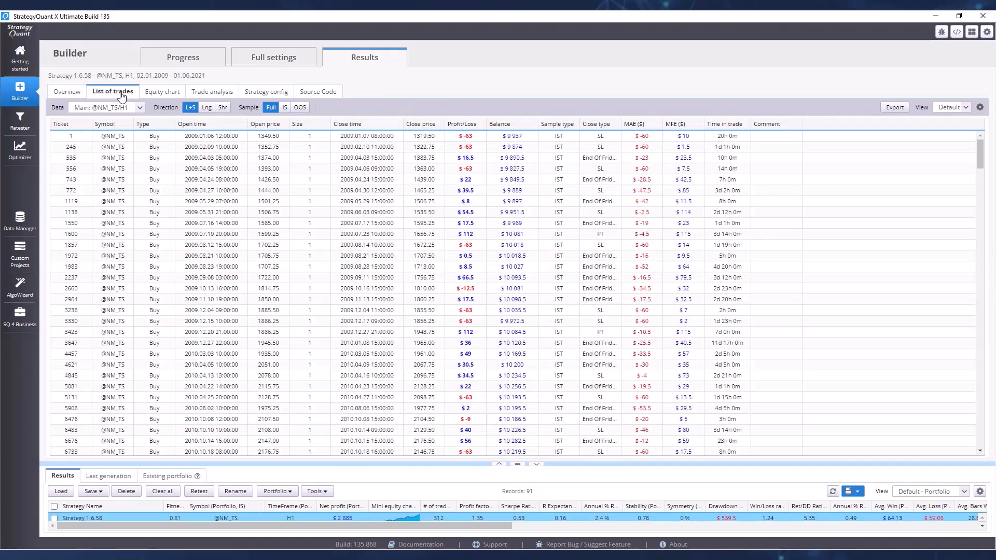
{"action": "left_click", "coordinate": [160, 91]}
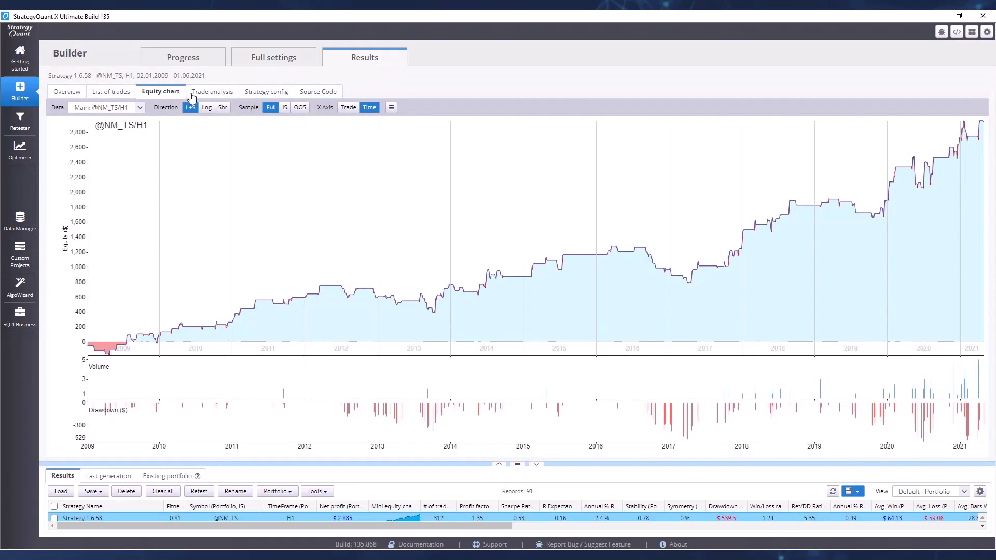
{"action": "left_click", "coordinate": [211, 91]}
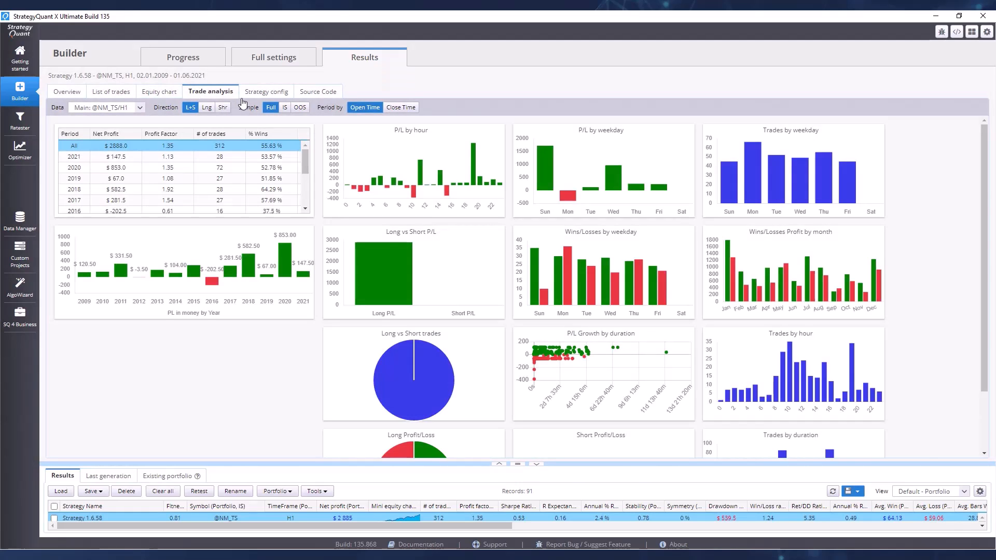
{"action": "mouse_move", "coordinate": [319, 92]}
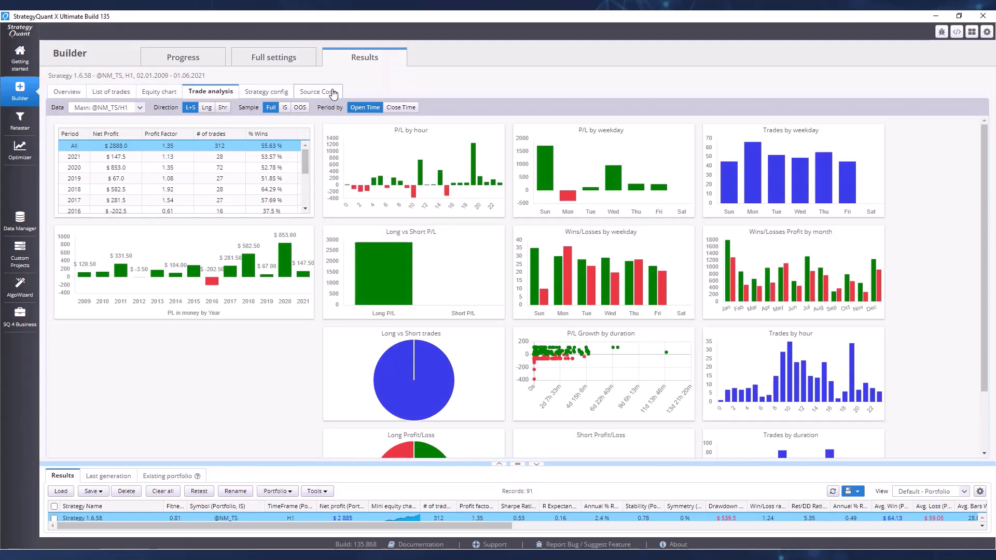
{"action": "left_click", "coordinate": [316, 91]}
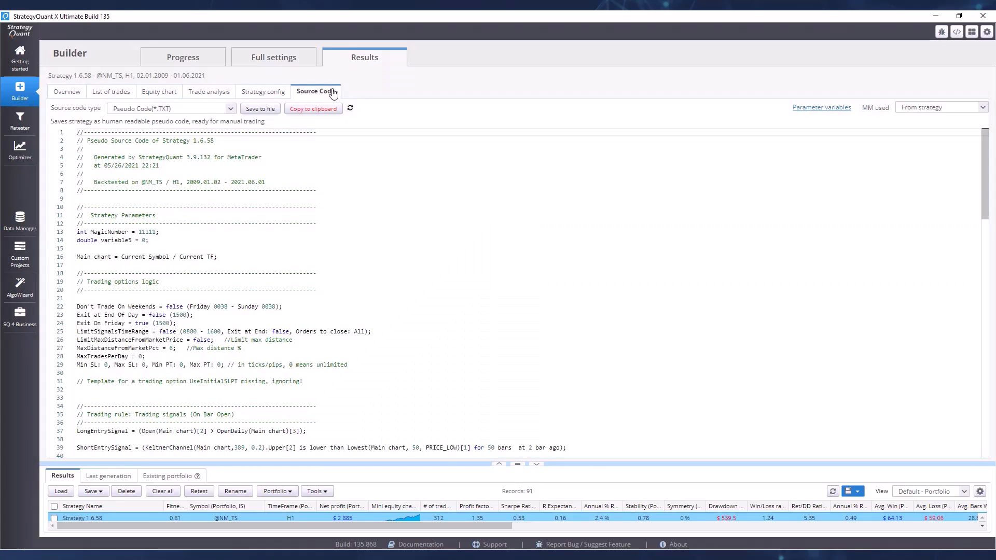
{"action": "mouse_move", "coordinate": [321, 84]}
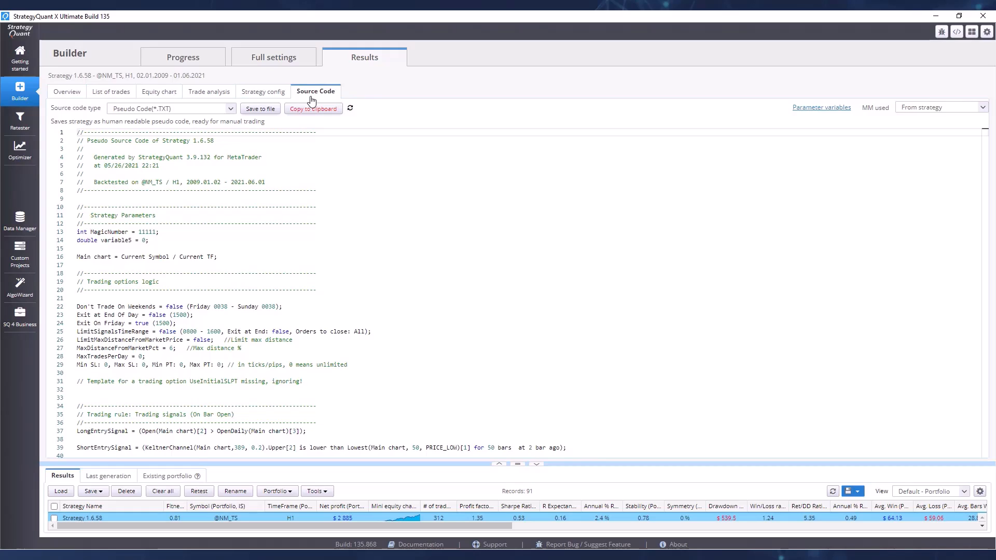
{"action": "mouse_move", "coordinate": [45, 109]}
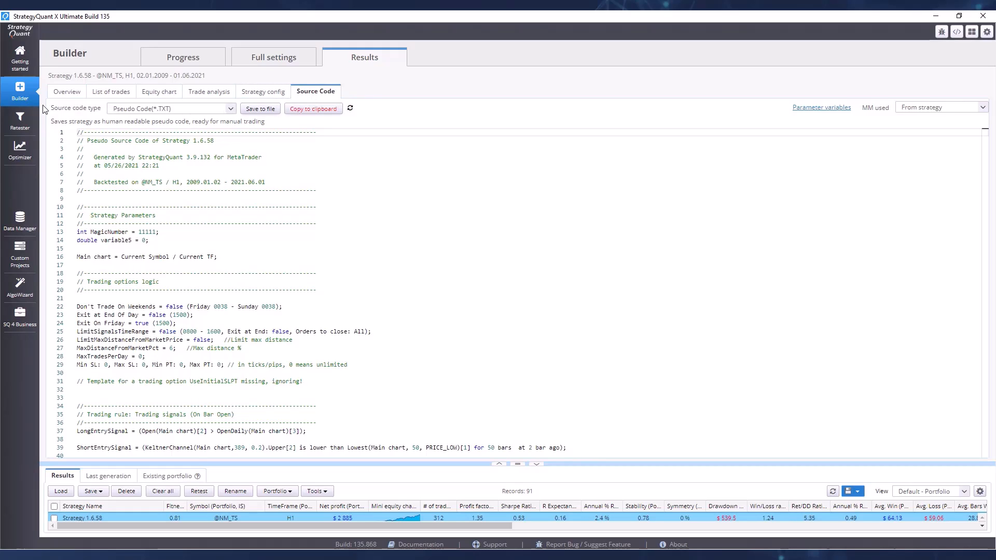
{"action": "left_click", "coordinate": [171, 108]}
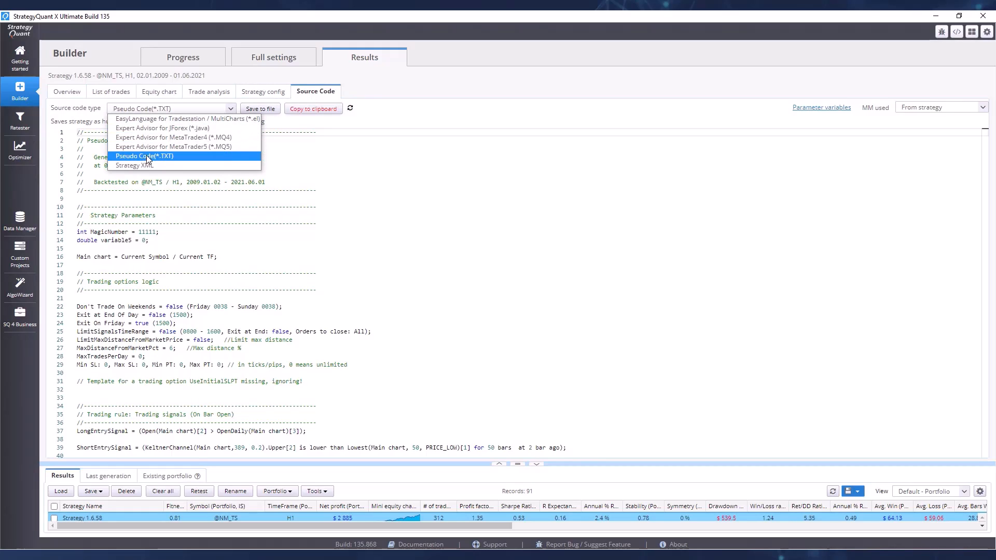
{"action": "left_click", "coordinate": [144, 157]}
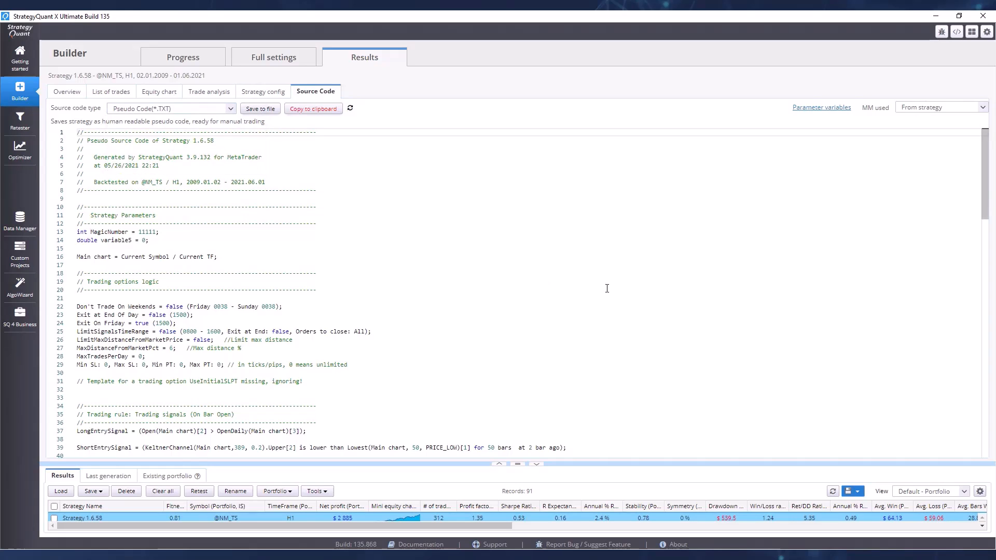
{"action": "scroll", "scroll_direction": "down", "scroll_amount": 3}
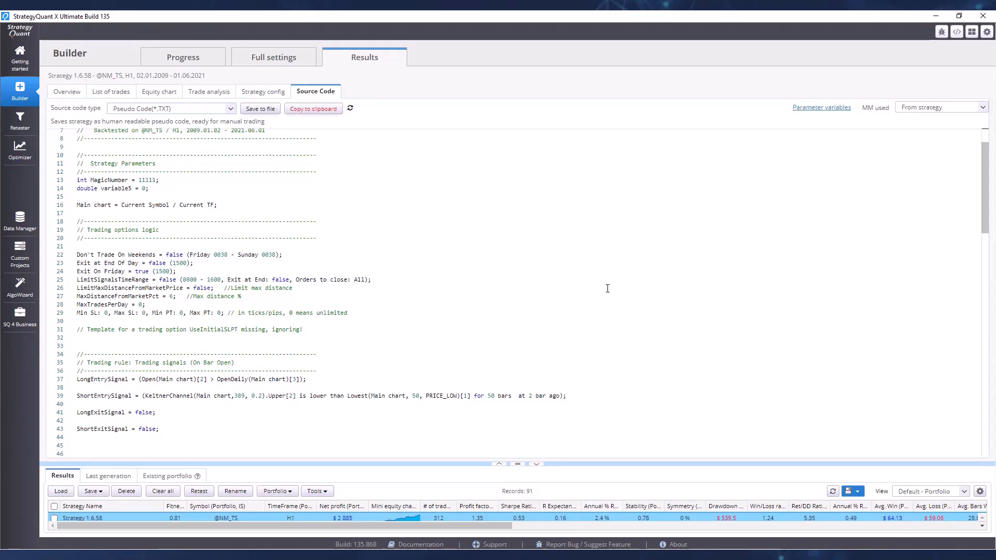
{"action": "mouse_move", "coordinate": [77, 255]}
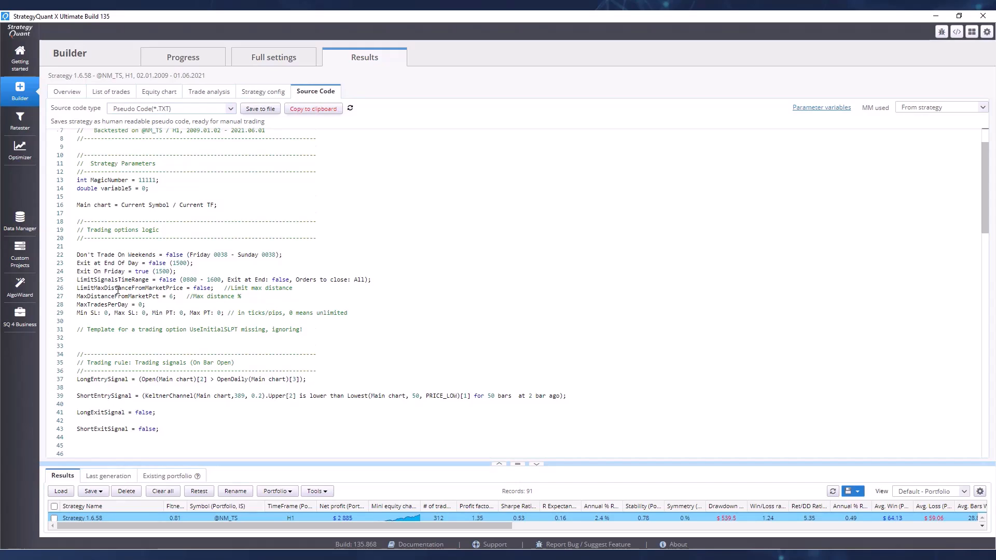
{"action": "scroll", "scroll_direction": "down", "scroll_amount": 3}
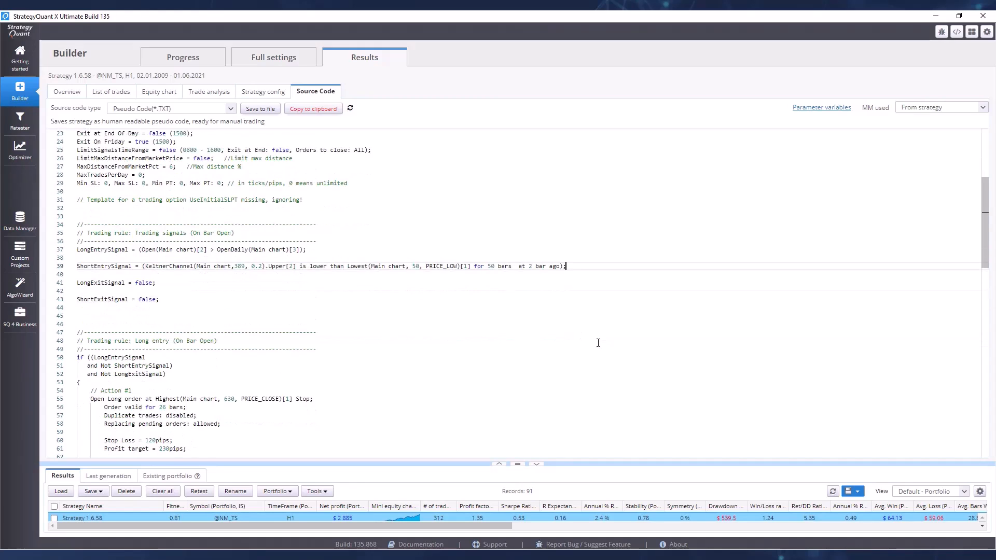
{"action": "scroll", "scroll_direction": "down", "scroll_amount": 3}
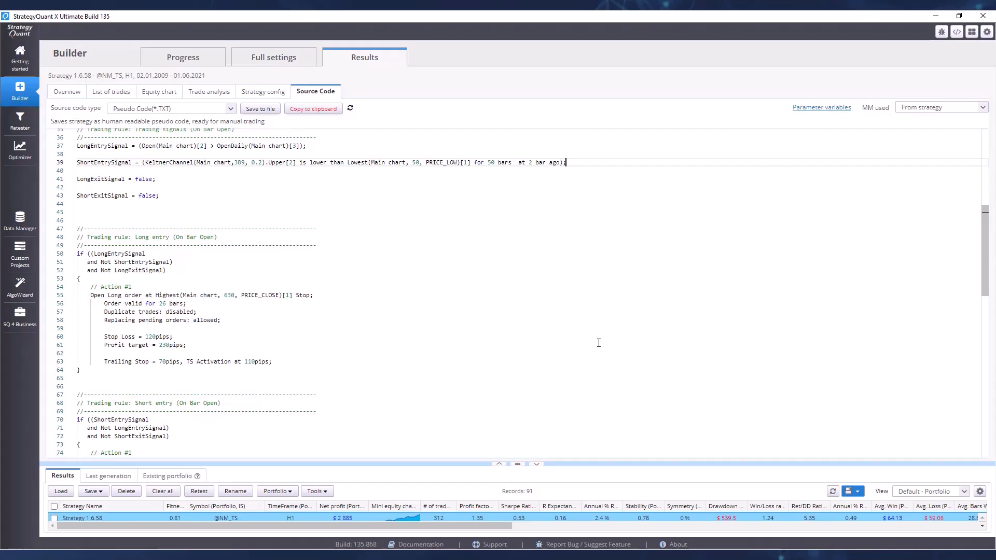
{"action": "scroll", "scroll_direction": "down", "scroll_amount": 3}
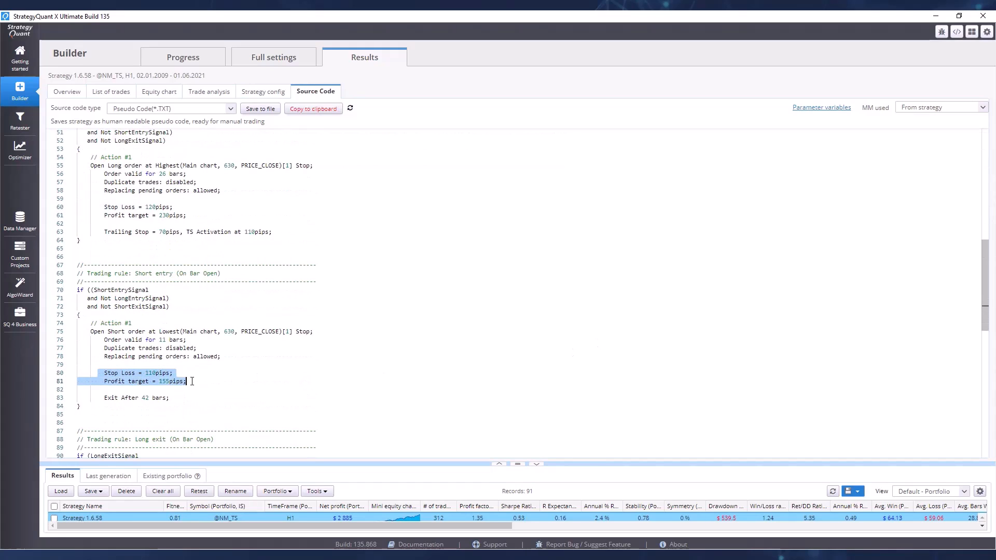
{"action": "left_click", "coordinate": [233, 405]}
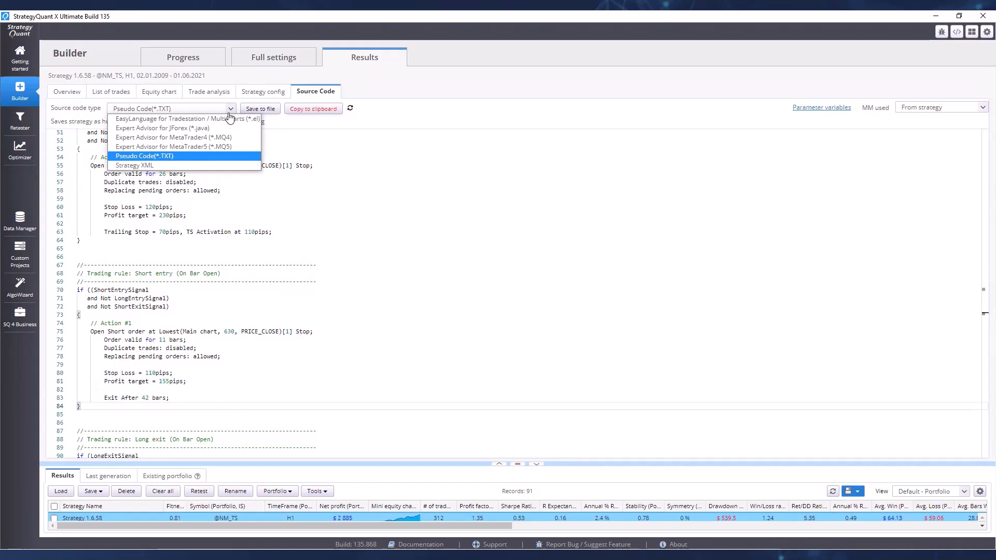
{"action": "mouse_move", "coordinate": [177, 136]}
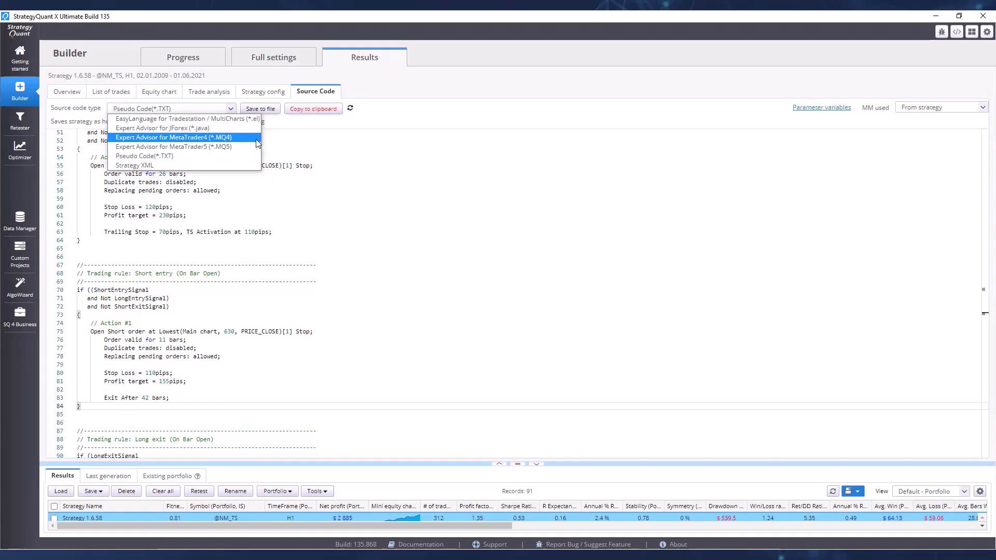
{"action": "mouse_move", "coordinate": [163, 128]}
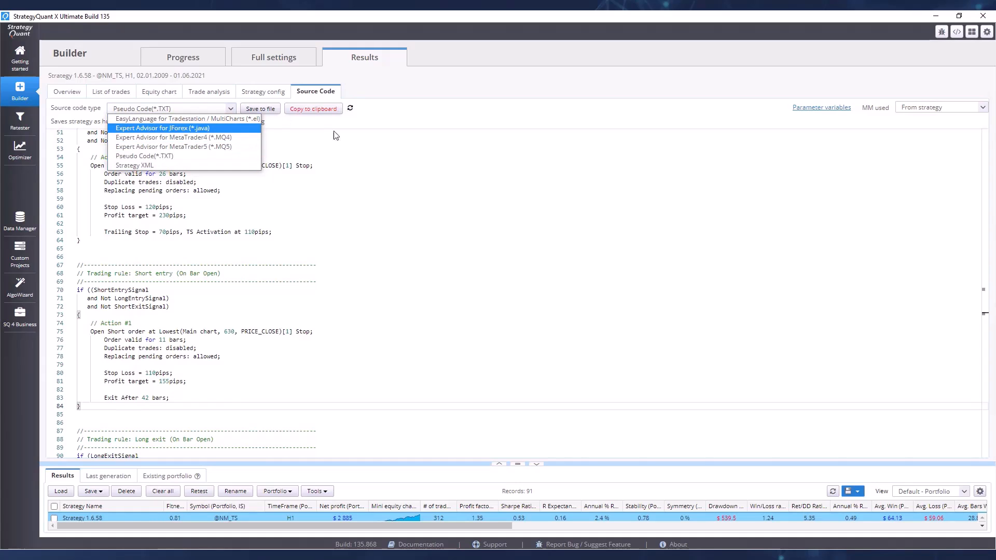
{"action": "mouse_move", "coordinate": [430, 152]}
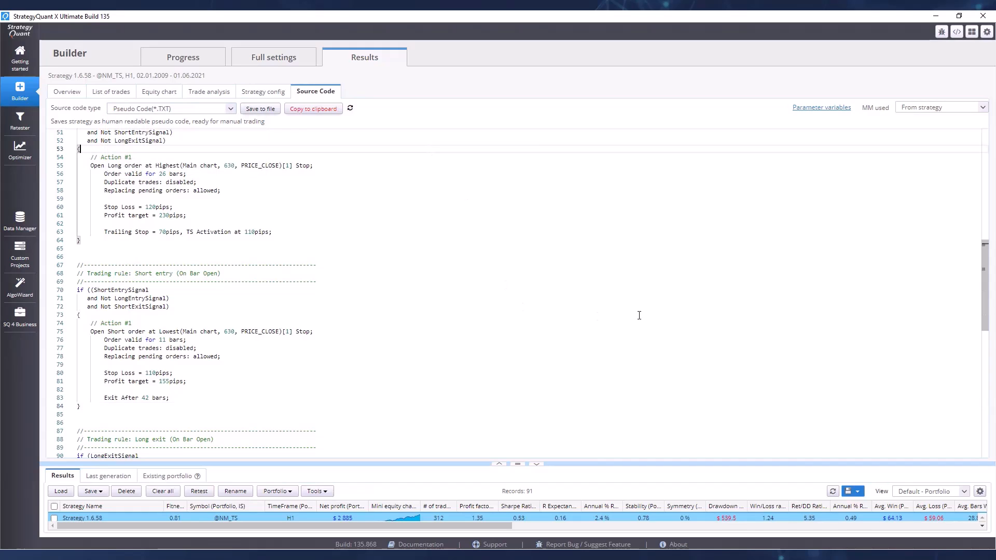
{"action": "scroll", "scroll_direction": "up", "scroll_amount": 3}
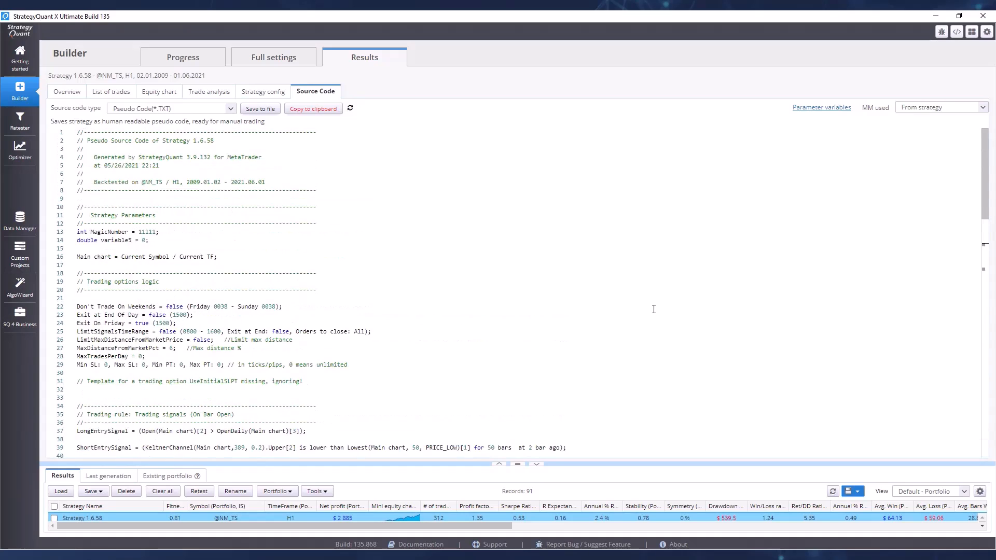
{"action": "mouse_move", "coordinate": [674, 192]}
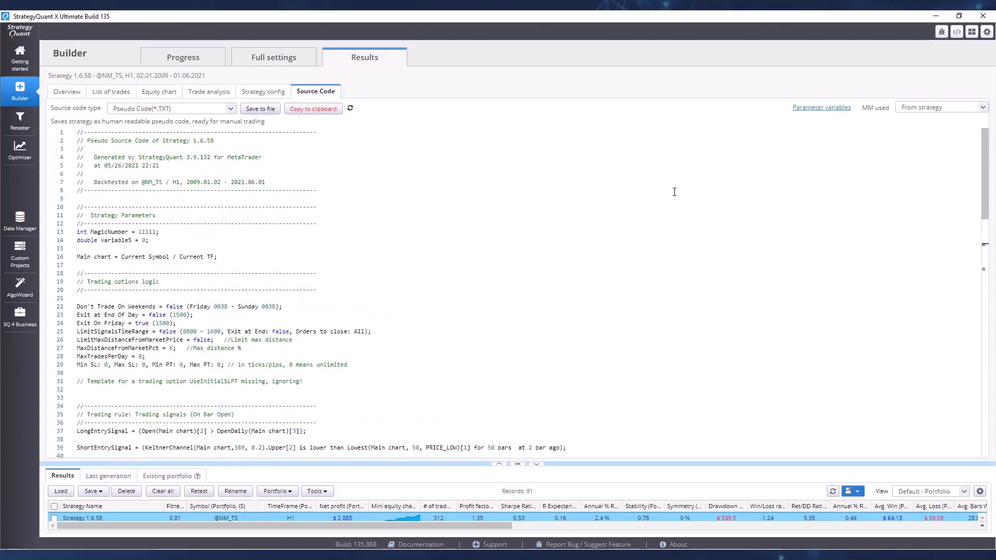